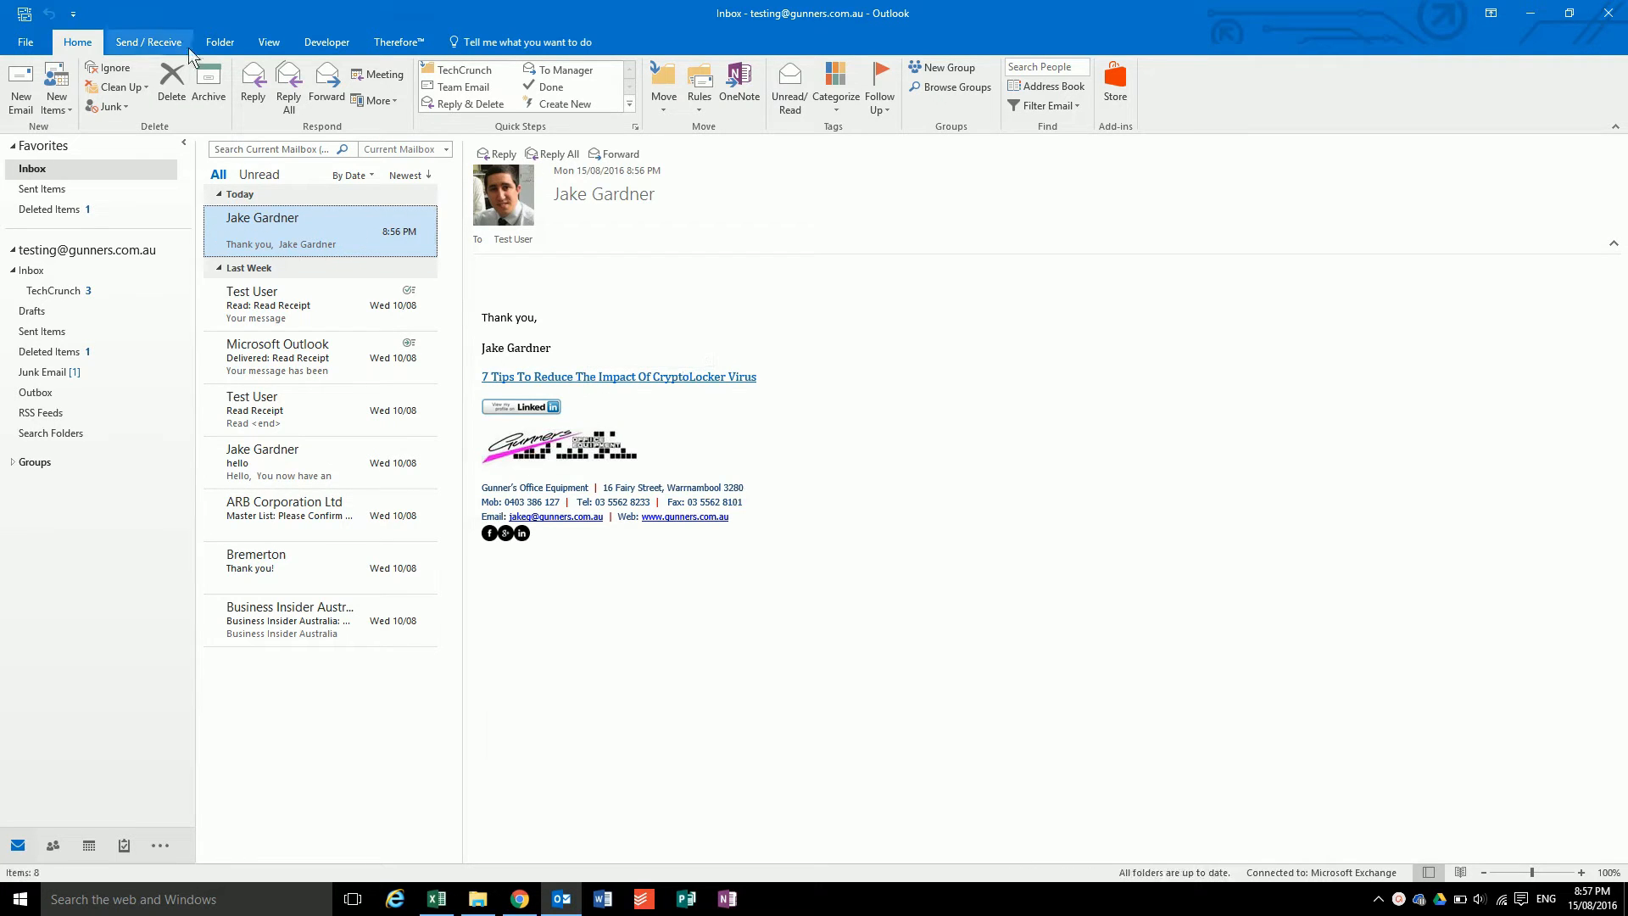
mouse_move(25, 98)
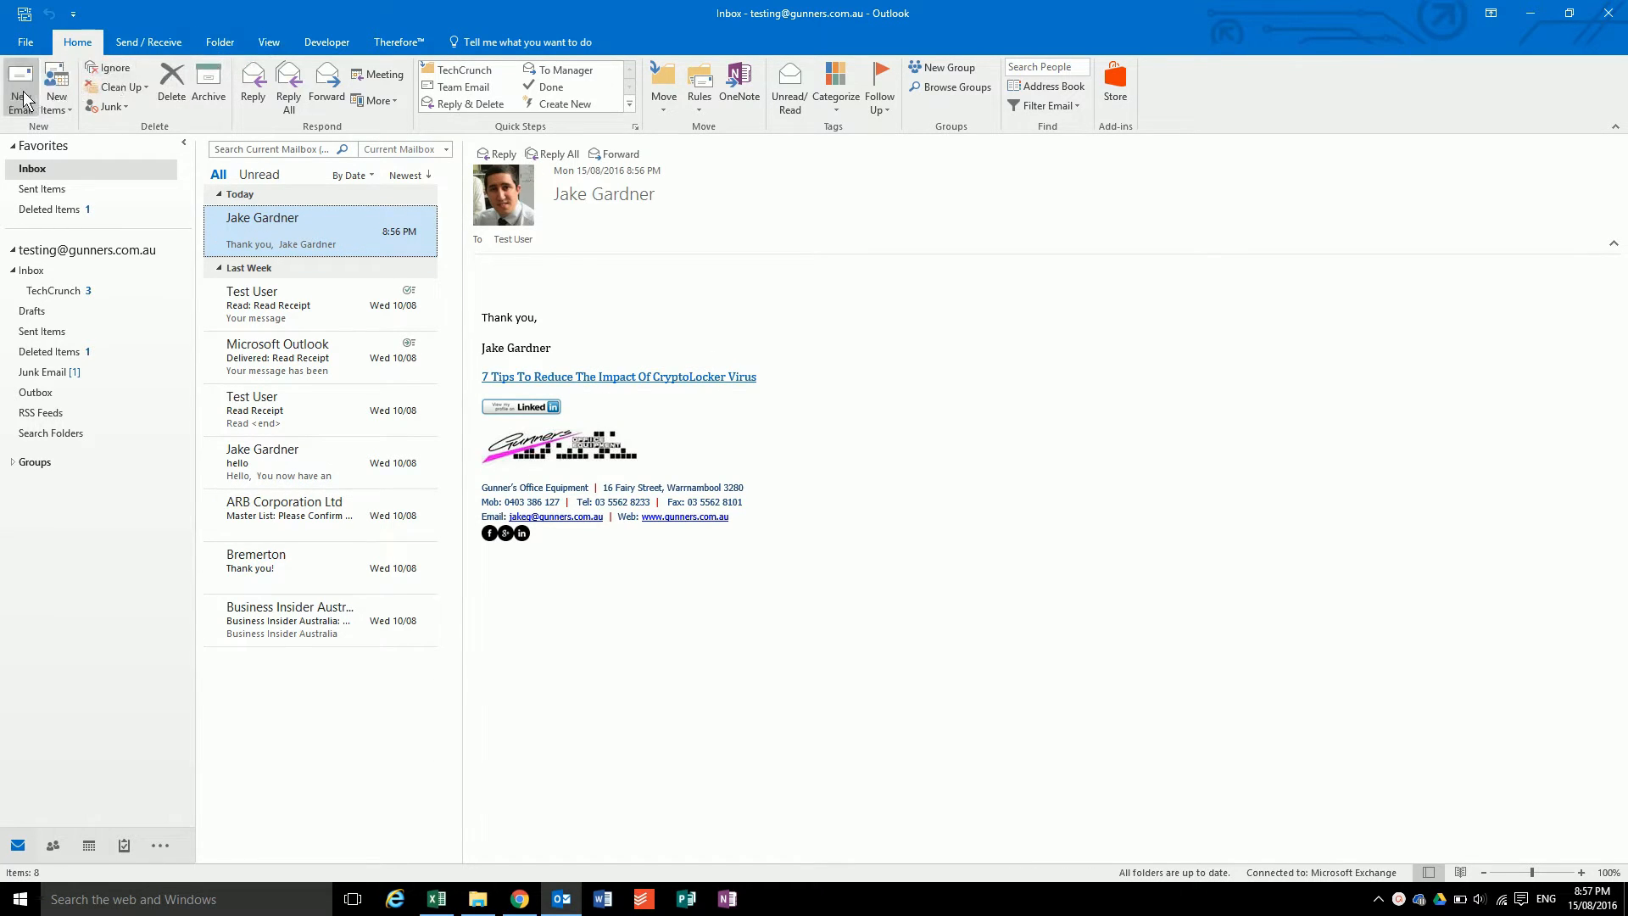
Start a new blank email, collapsing and then restoring the ribbon commands.
click(19, 80)
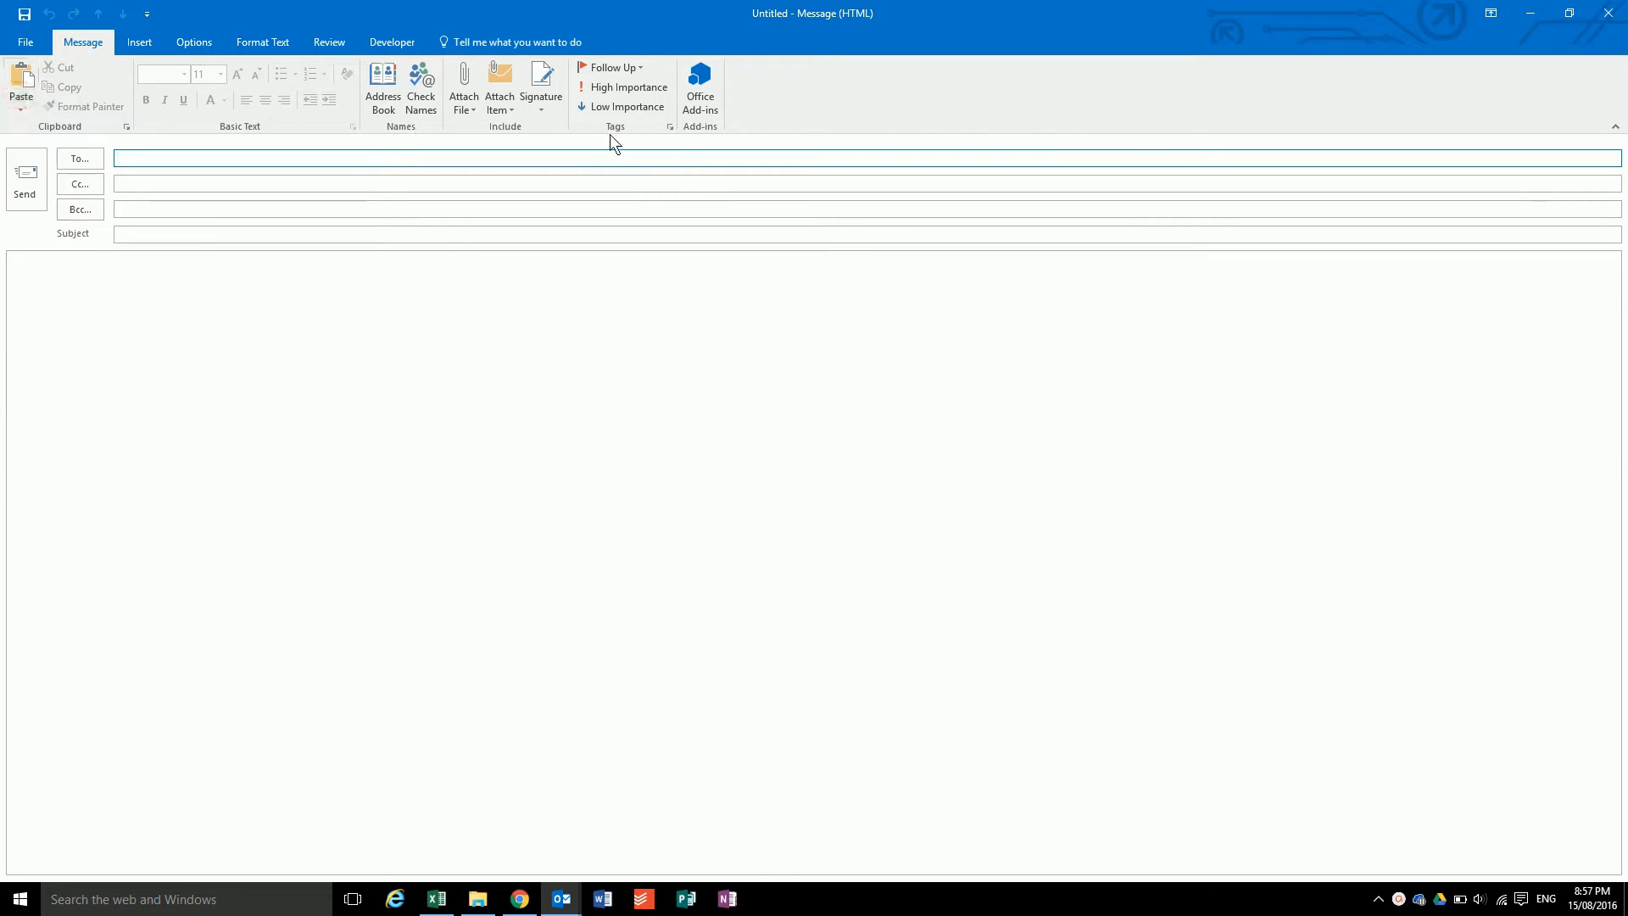
mouse_move(542, 80)
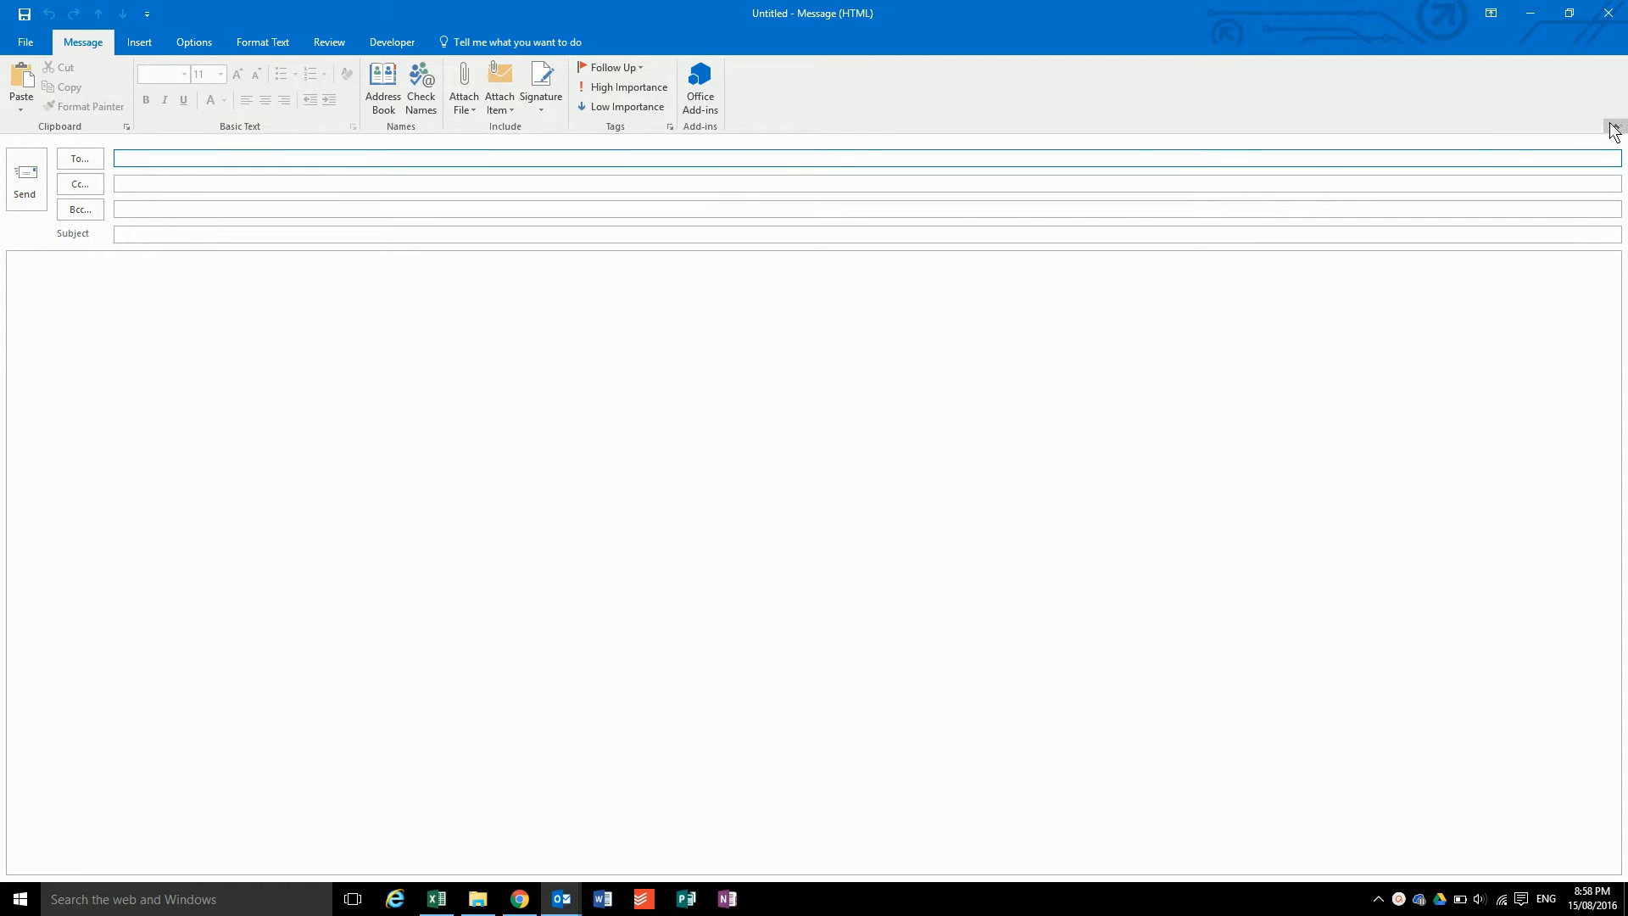
click(1613, 126)
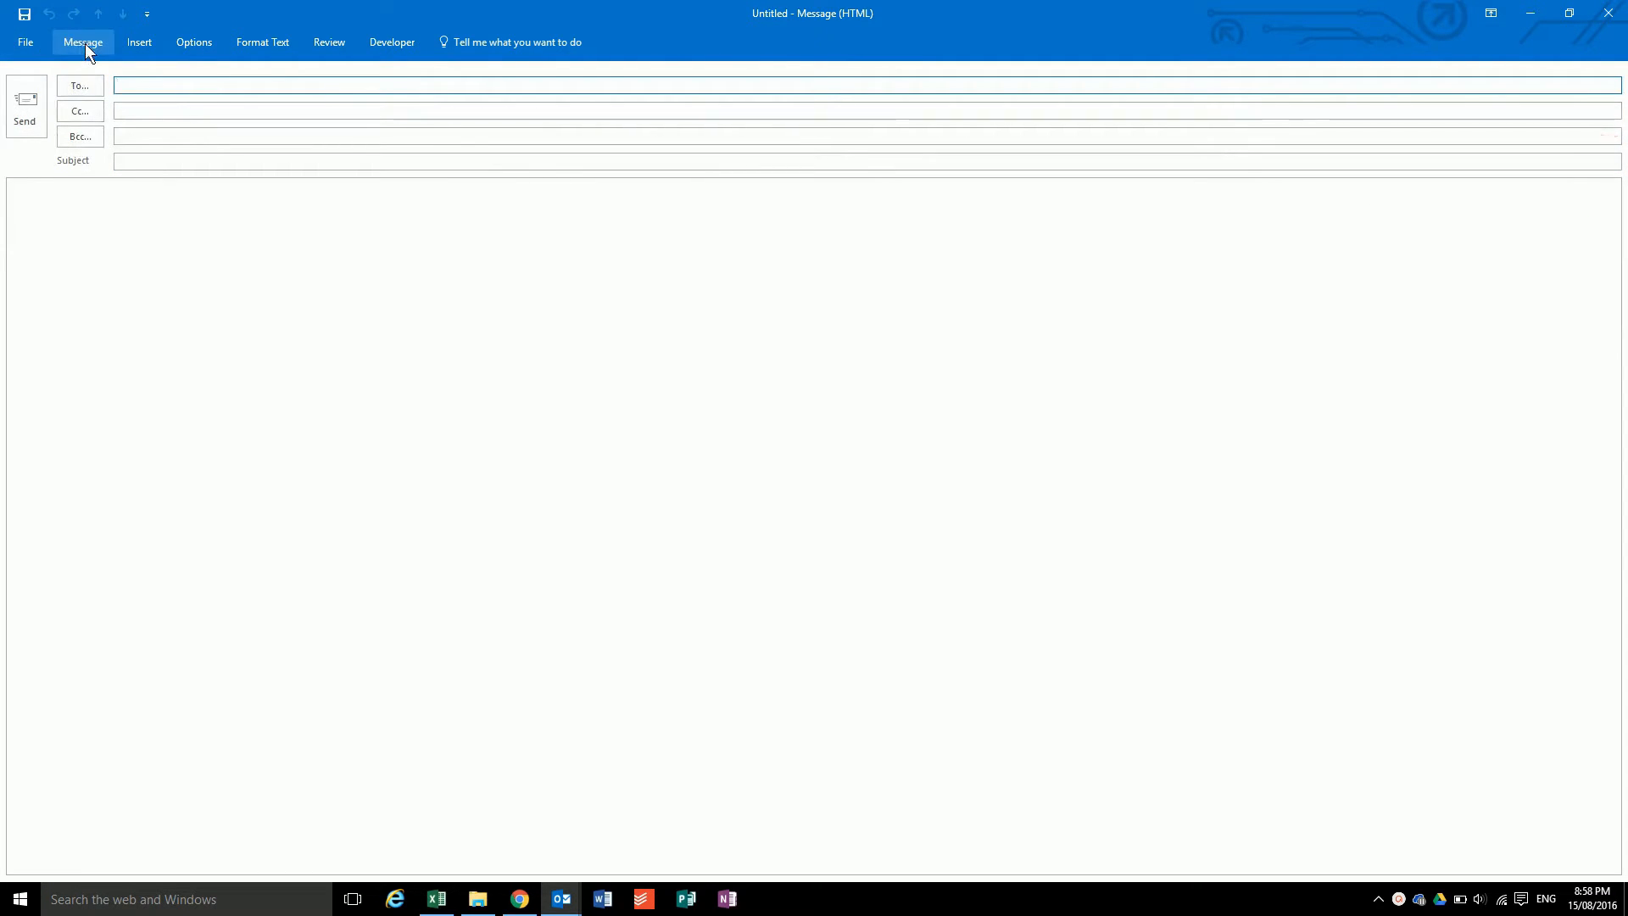
click(82, 41)
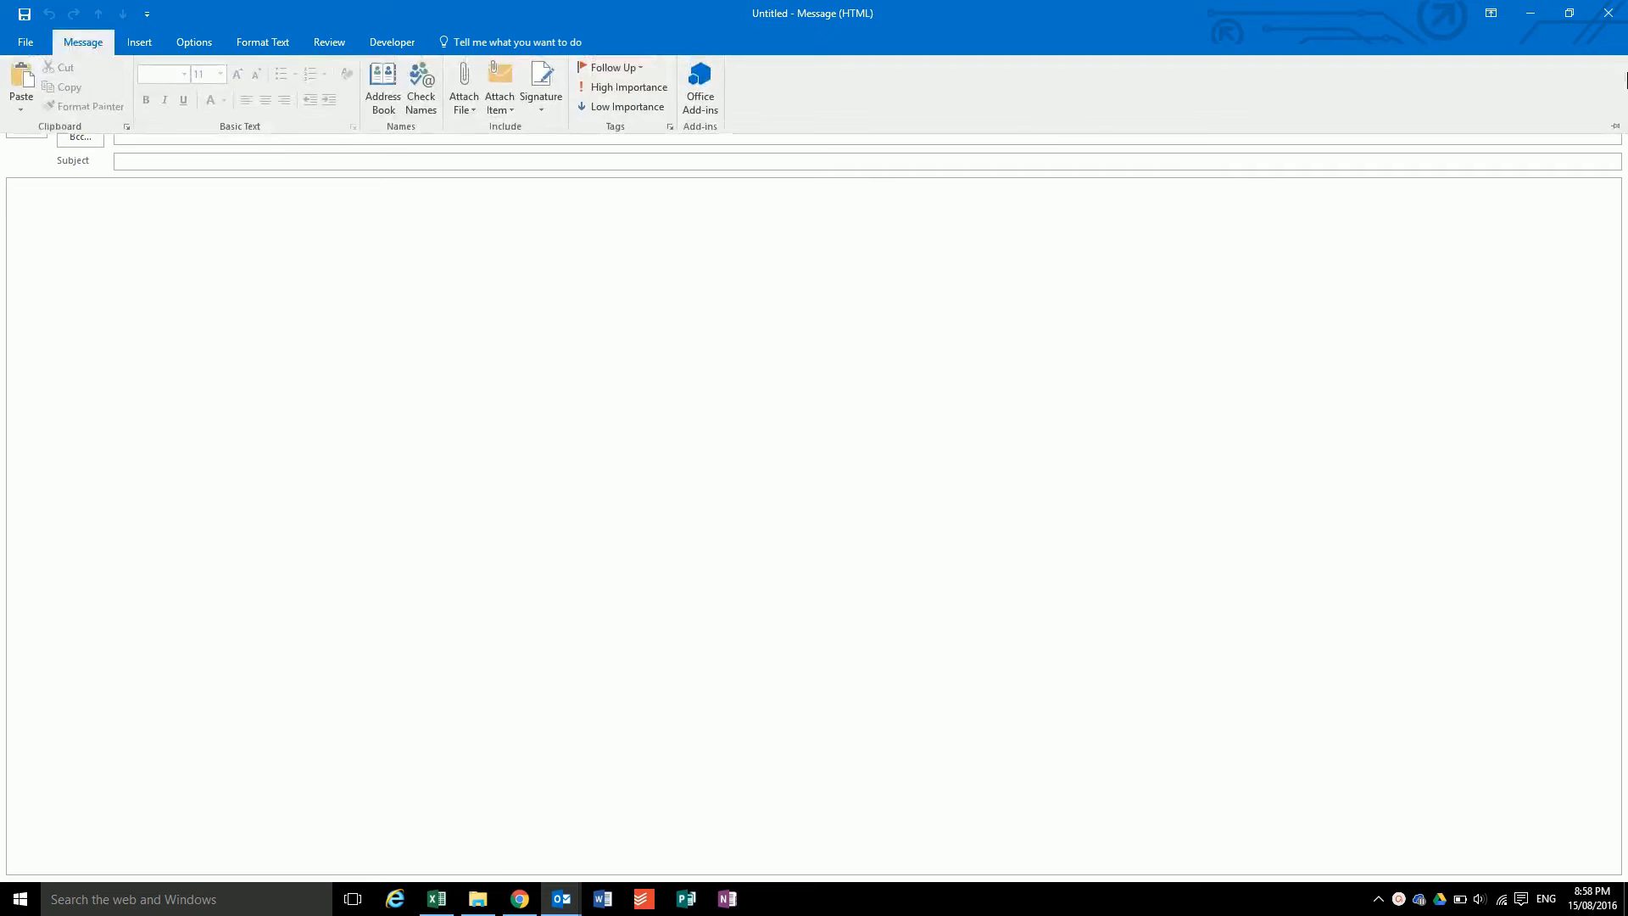
mouse_move(1618, 125)
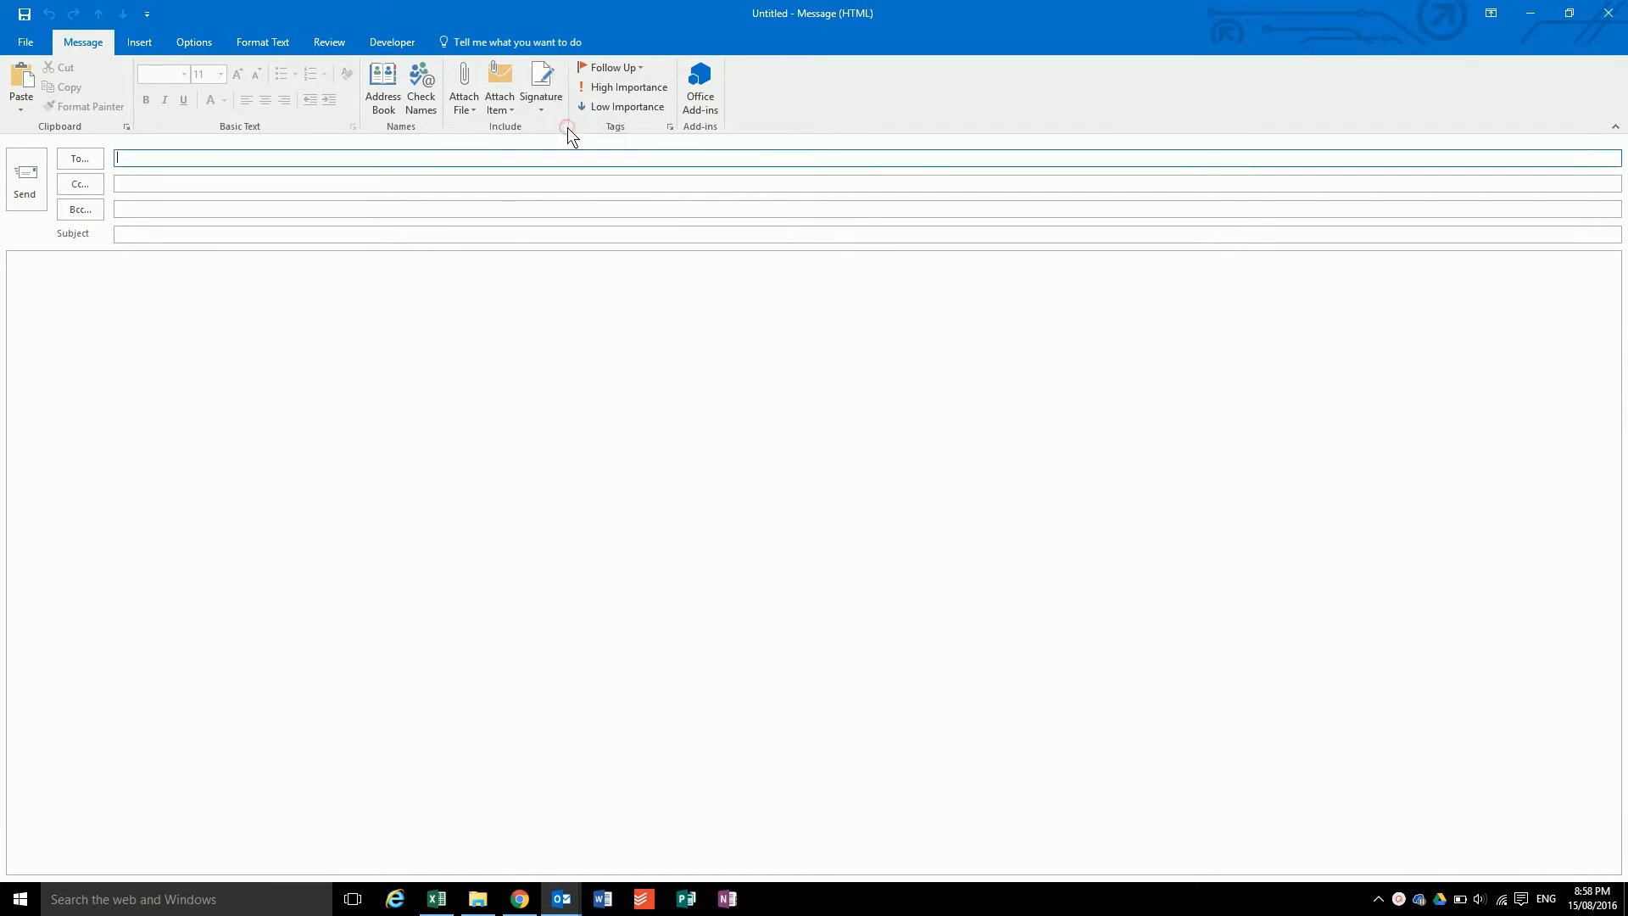
From Signature > Signatures..., add a new signature named 'test user'.
click(542, 80)
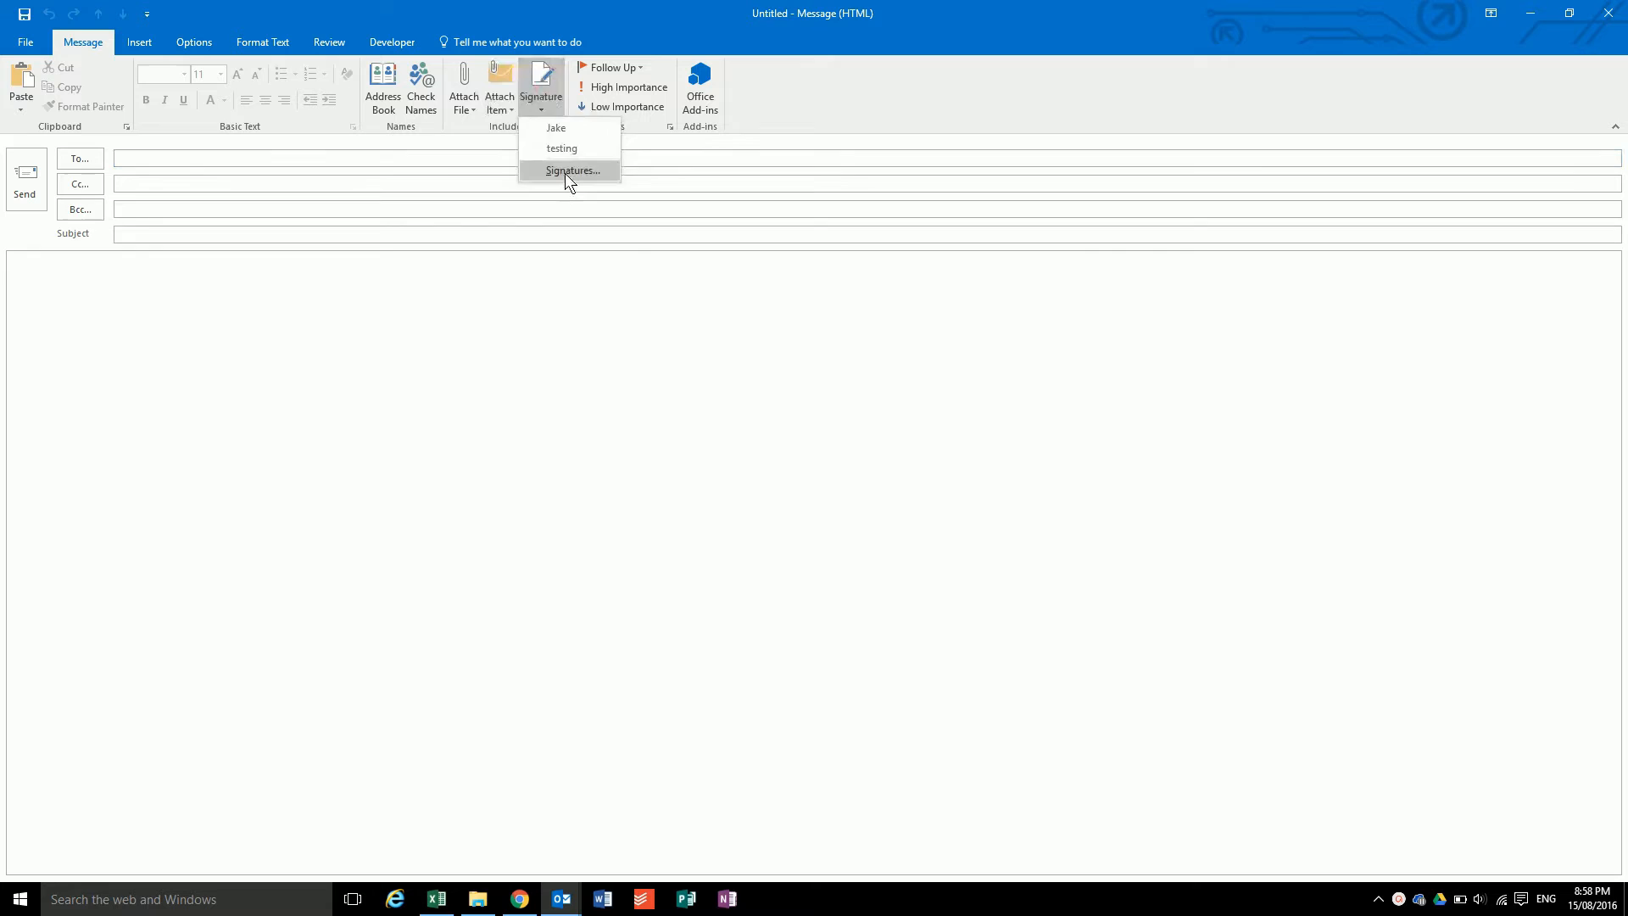
click(570, 170)
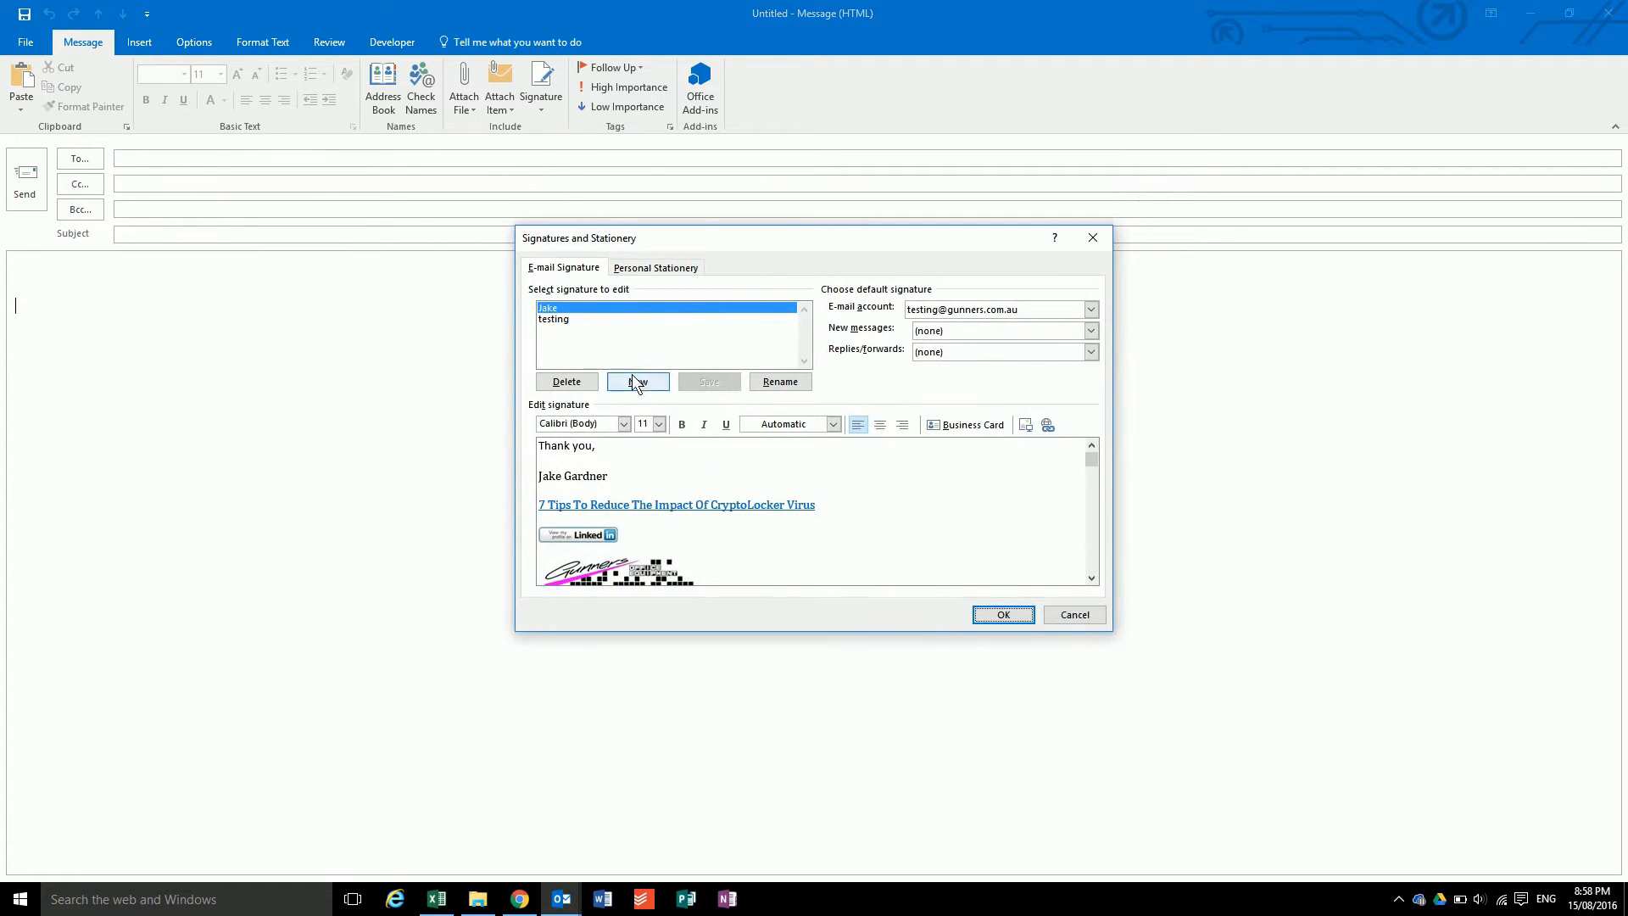
click(638, 382)
text(test user)
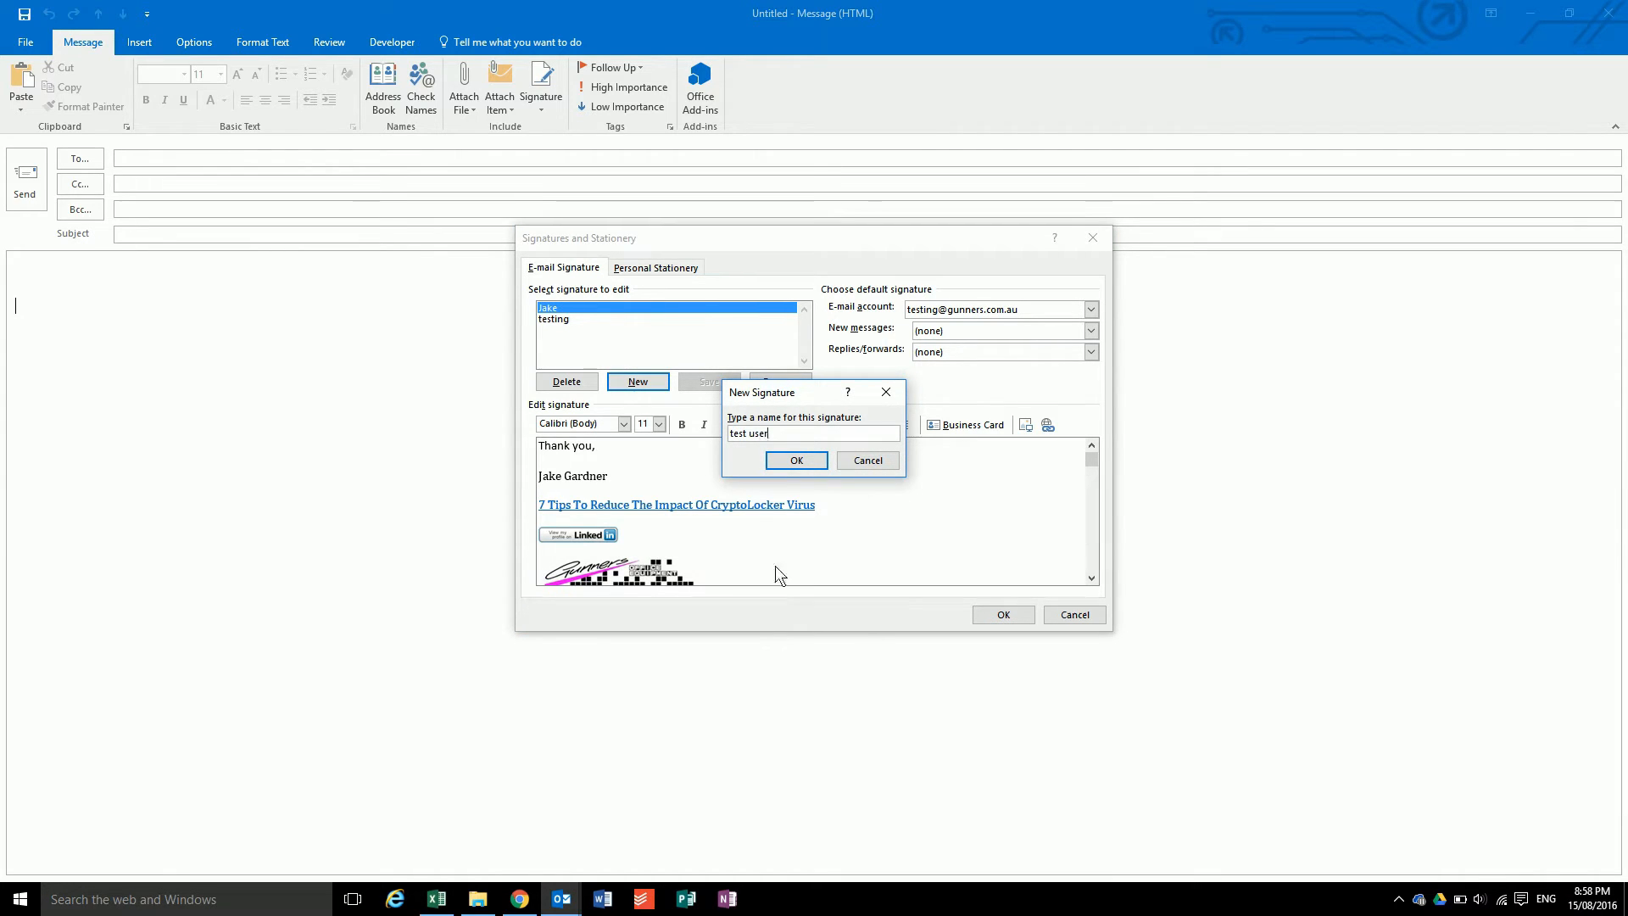
click(797, 462)
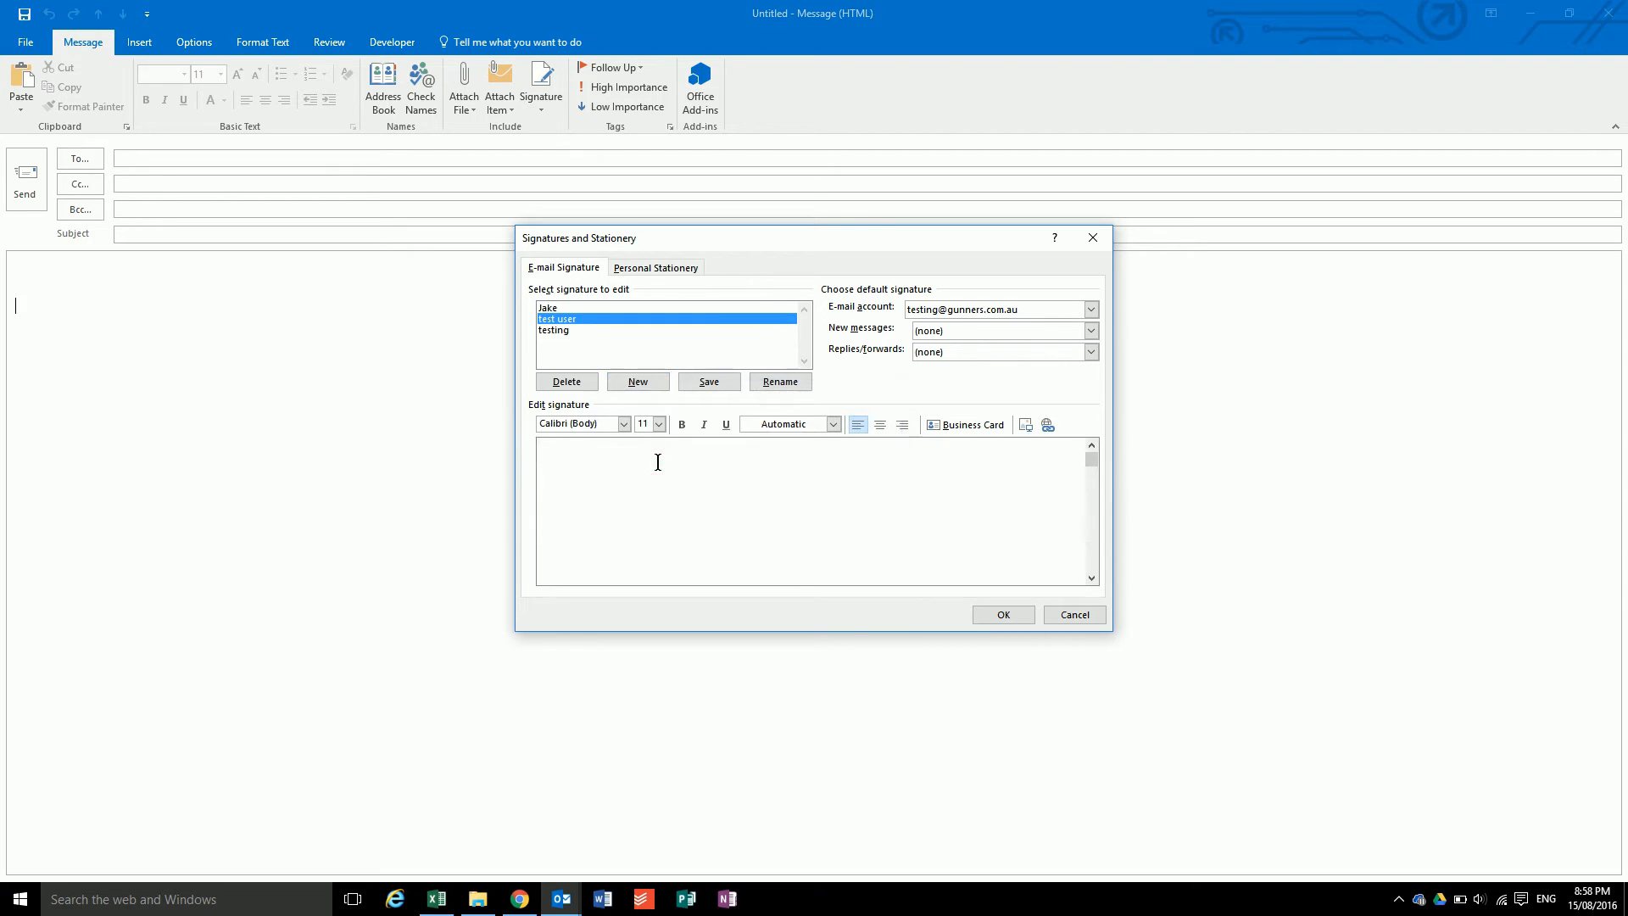
text(Thanks,)
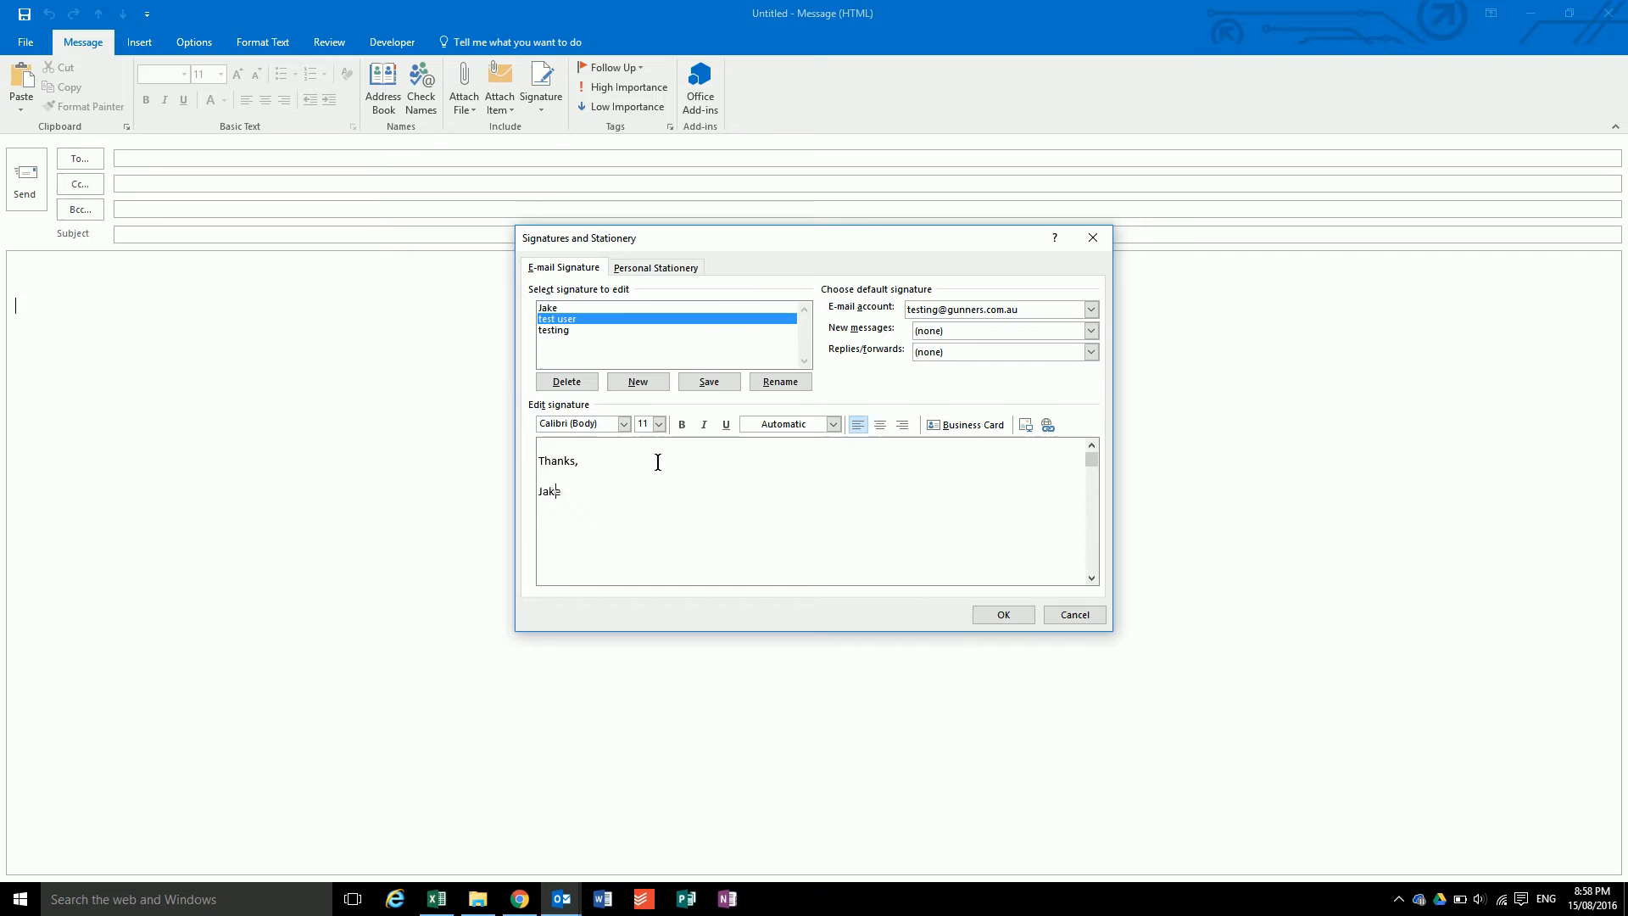
text(Gardner)
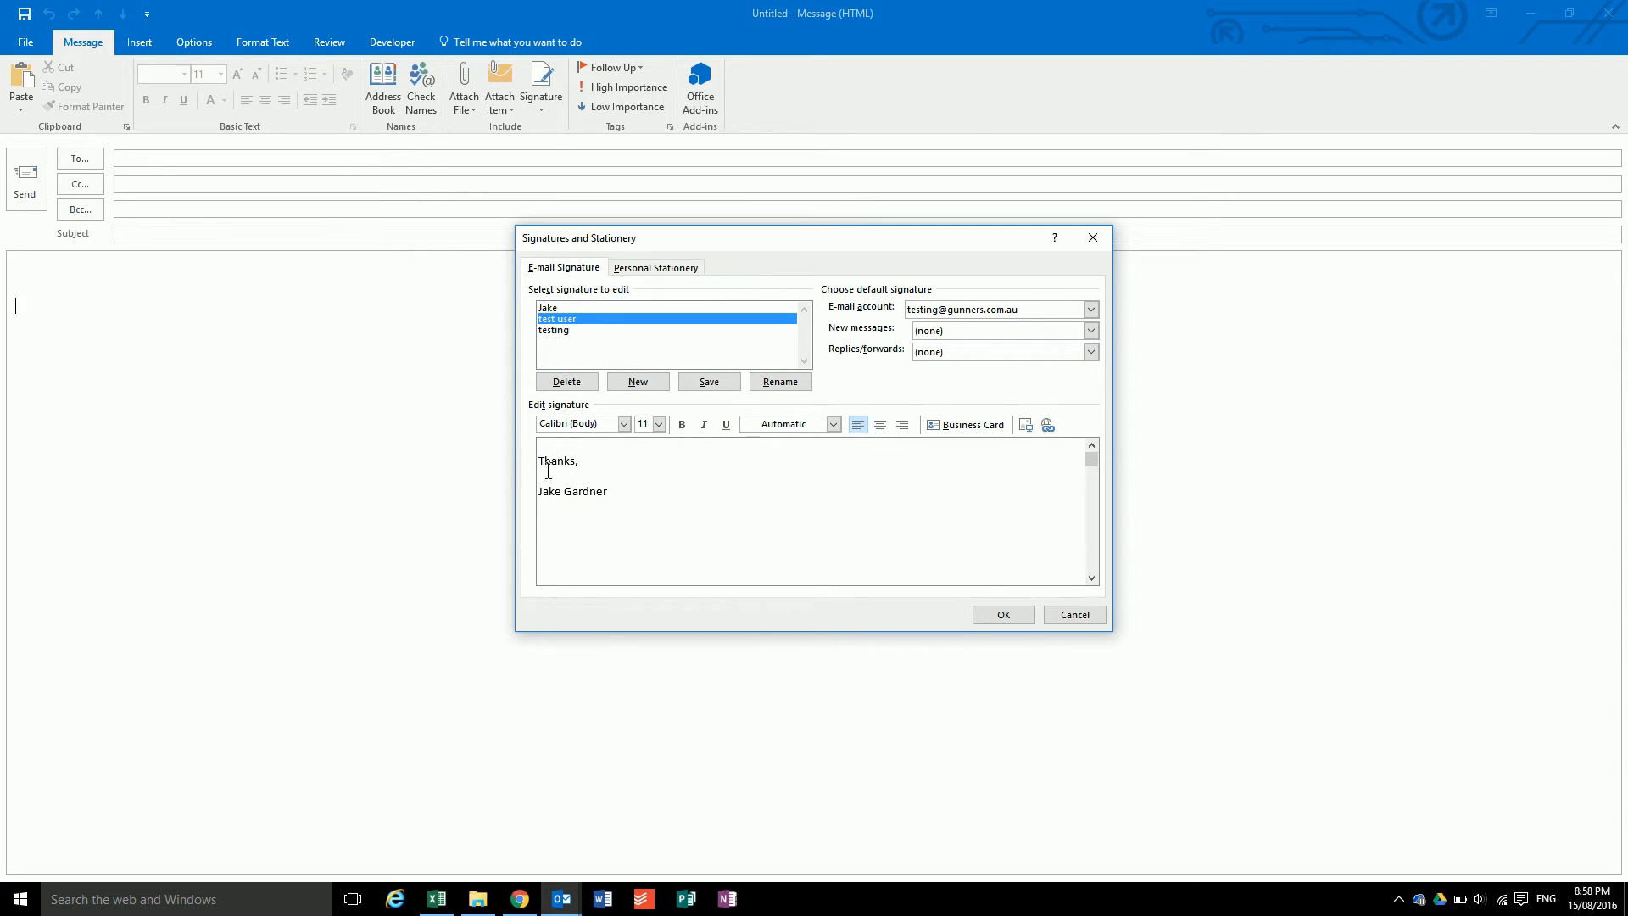
double_click(570, 492)
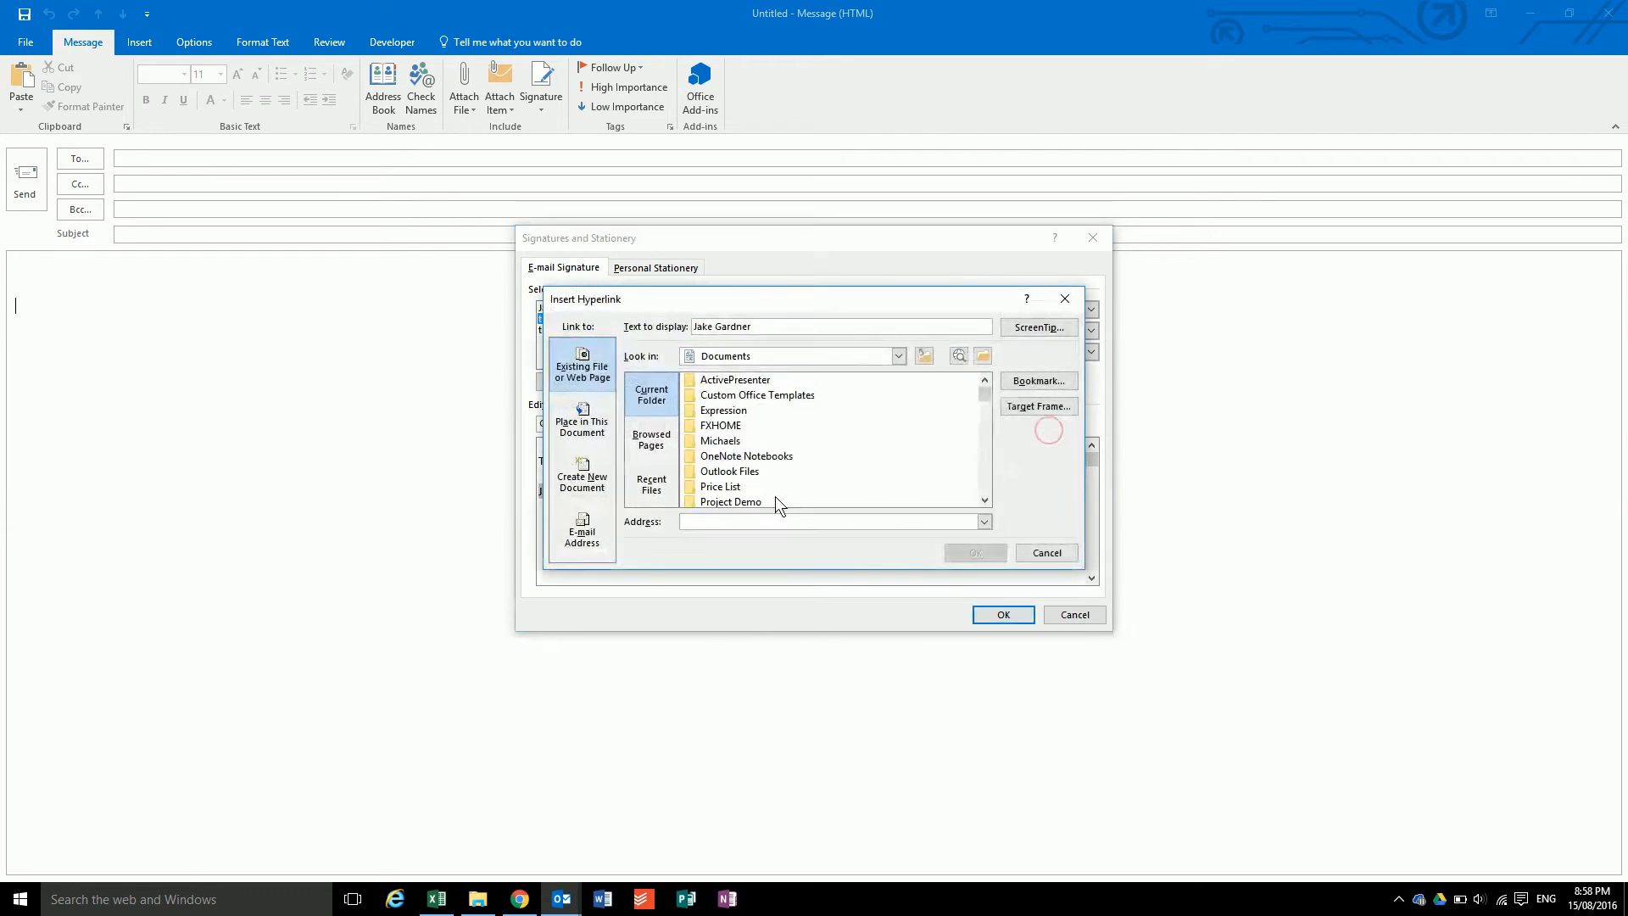
text(http://view.abc.net.au/programs/four-corners/NC1604H026S00#play)
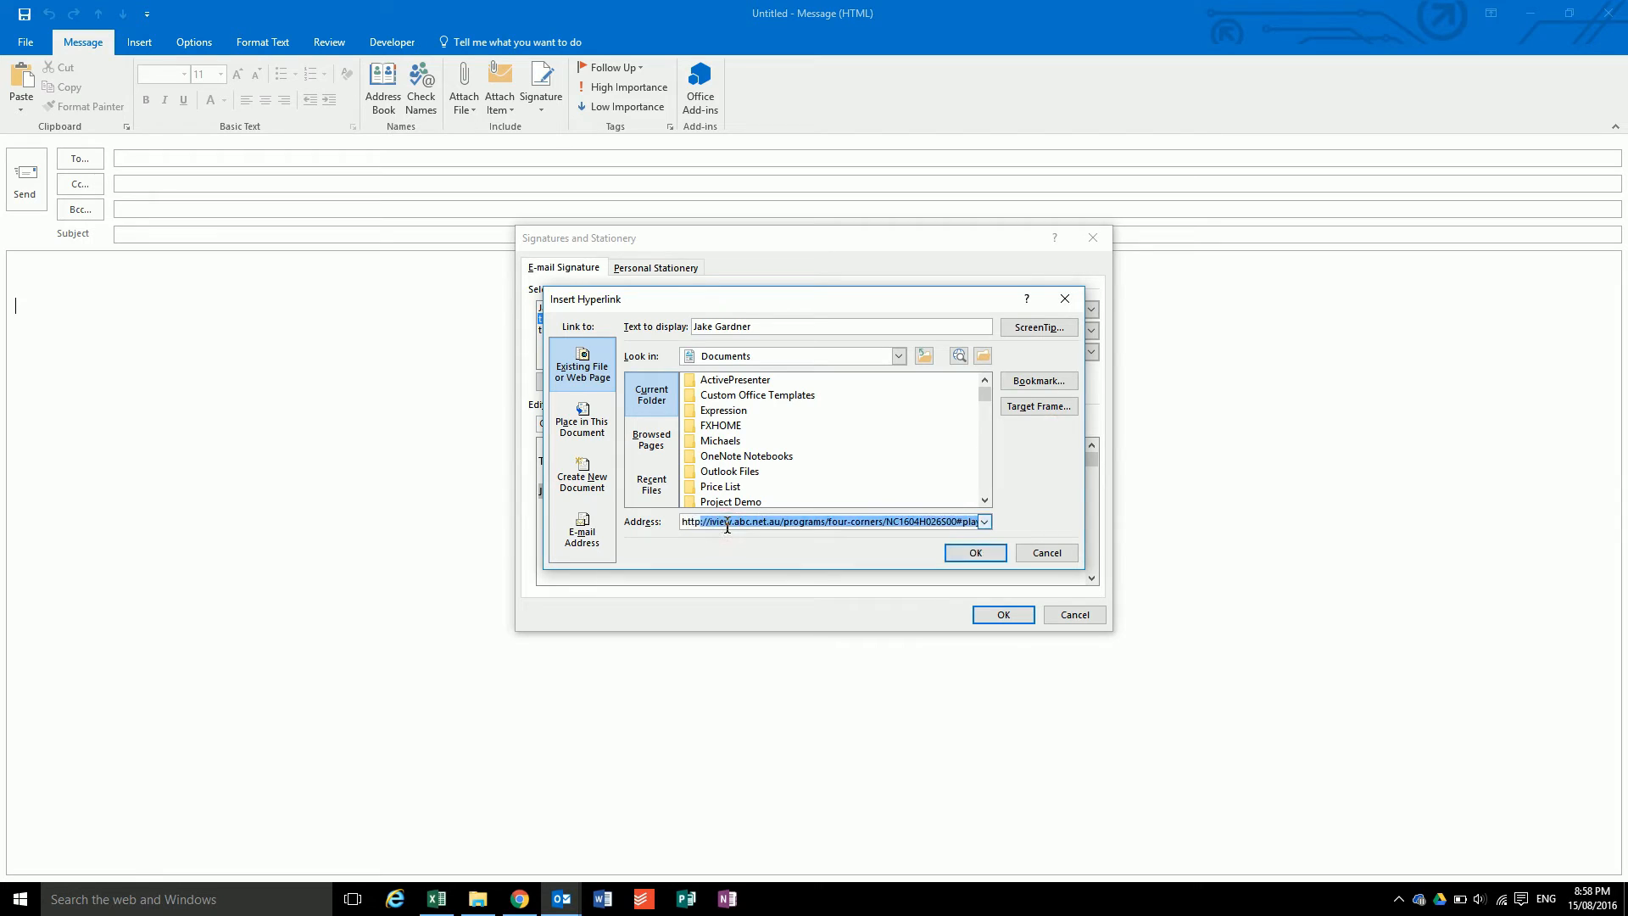
text(http://gurners.com.au)
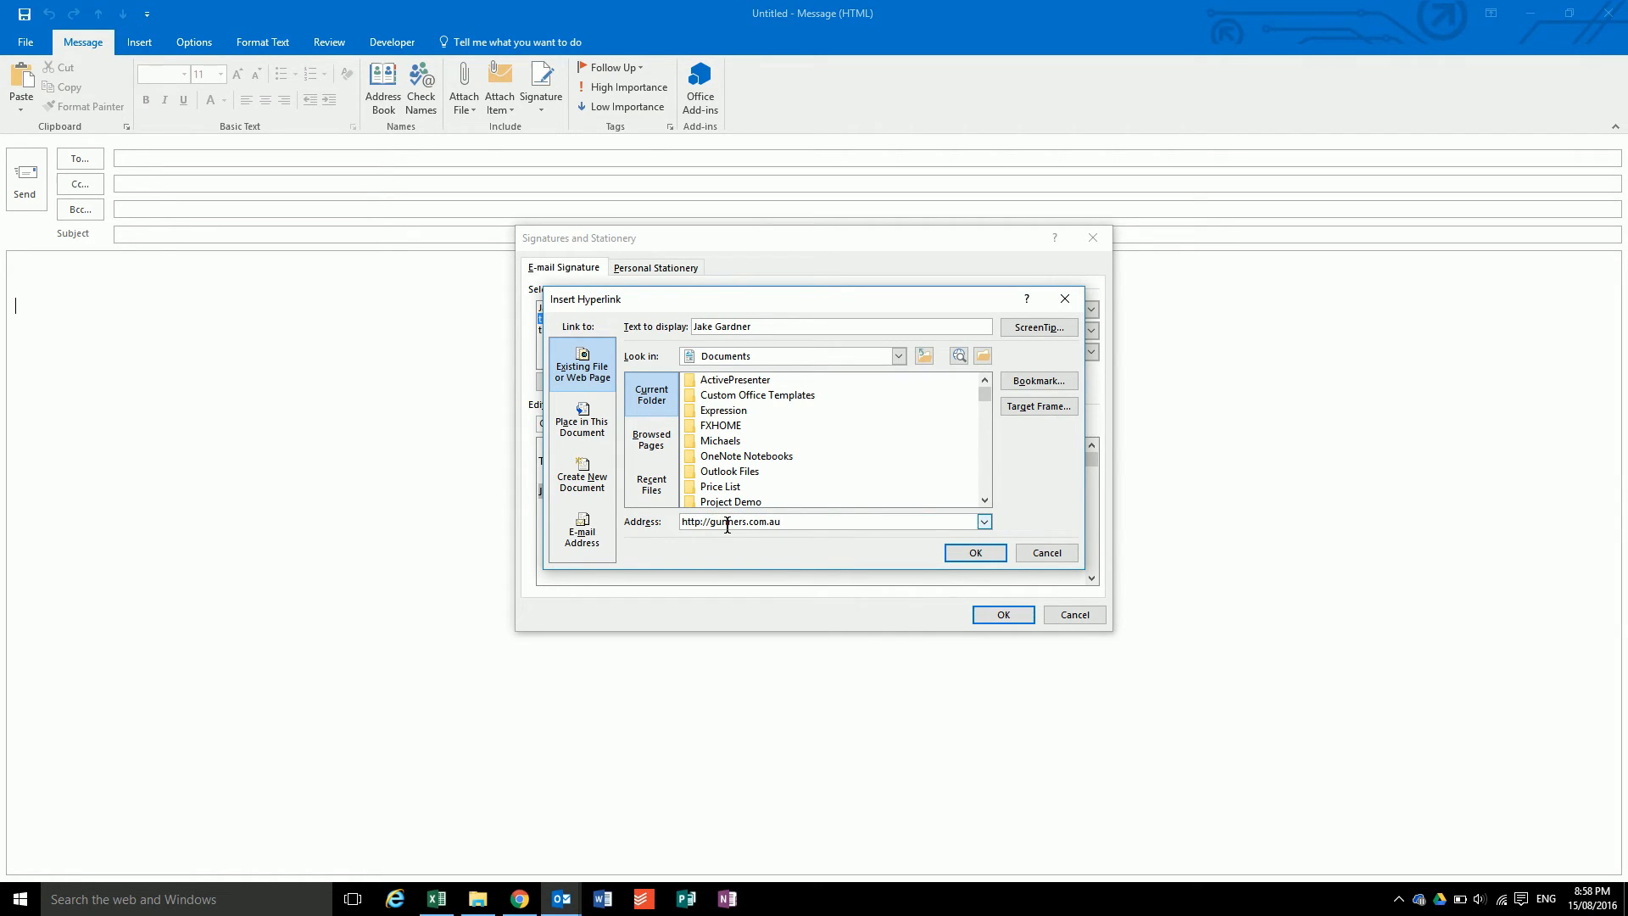
click(975, 553)
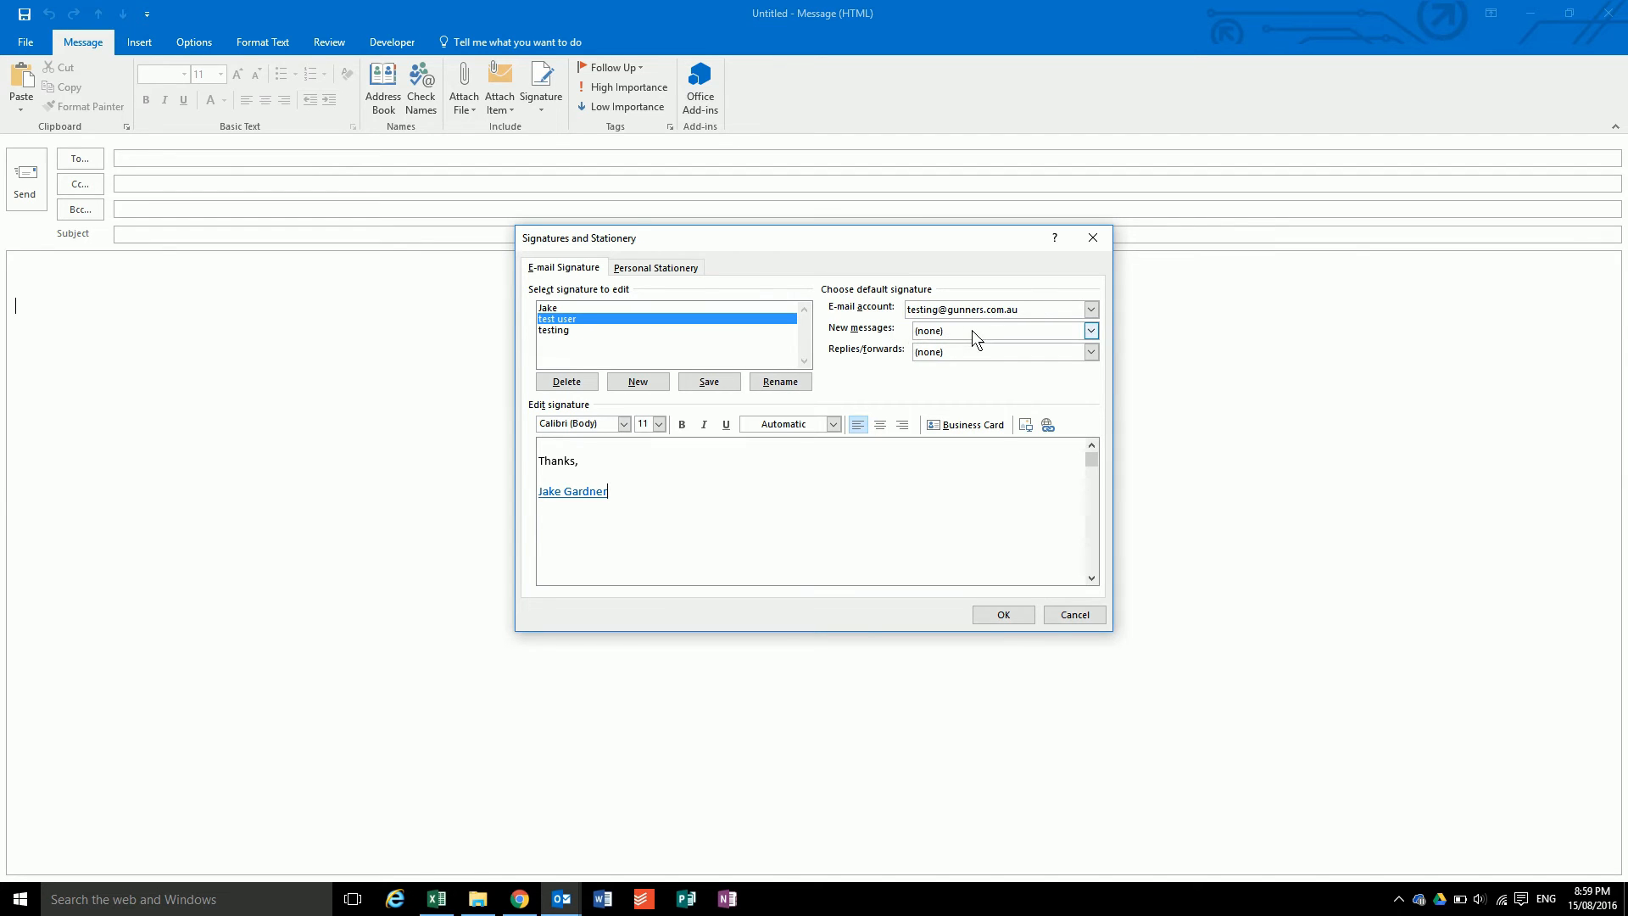
Set 'test user' as default for new messages and replies/forwards, then save the settings.
click(1090, 329)
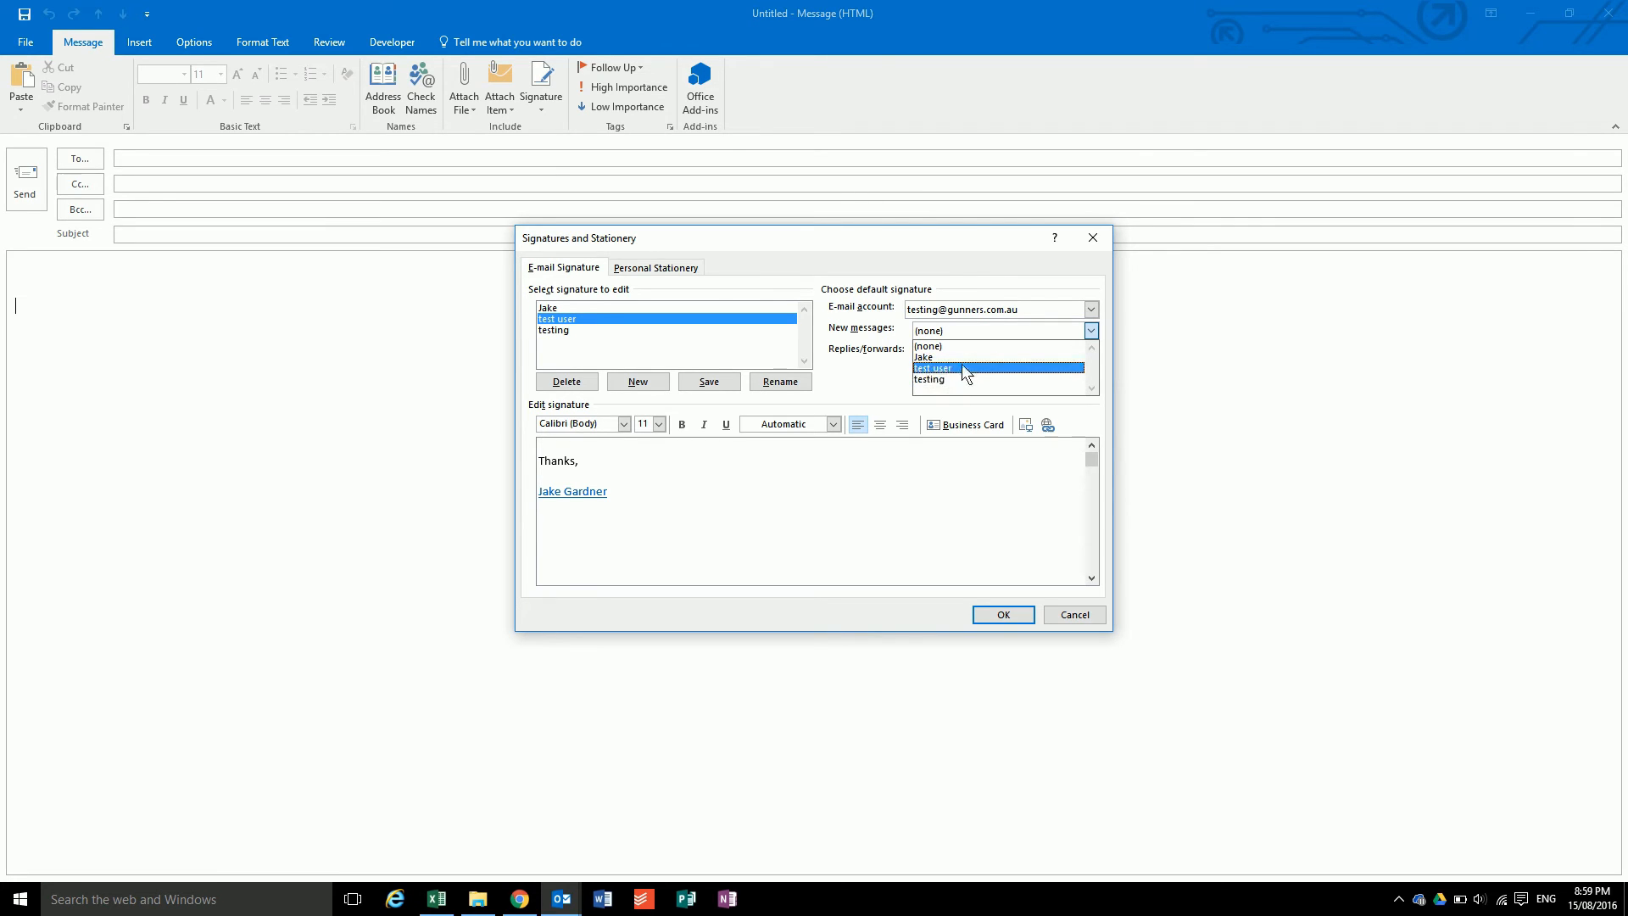
click(933, 368)
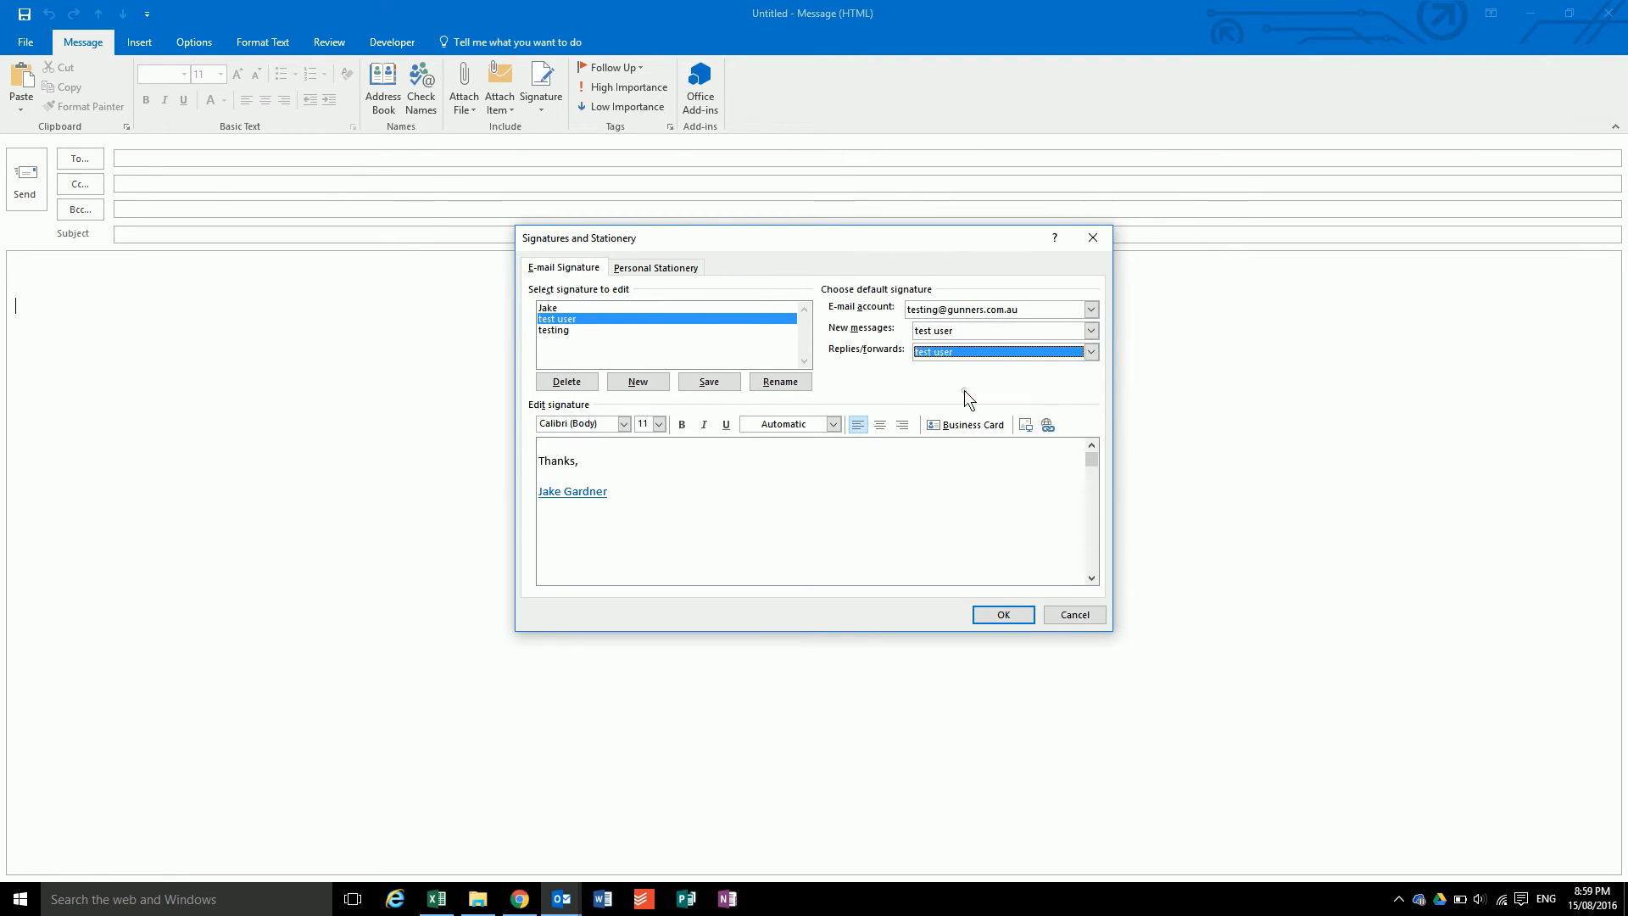
click(1089, 329)
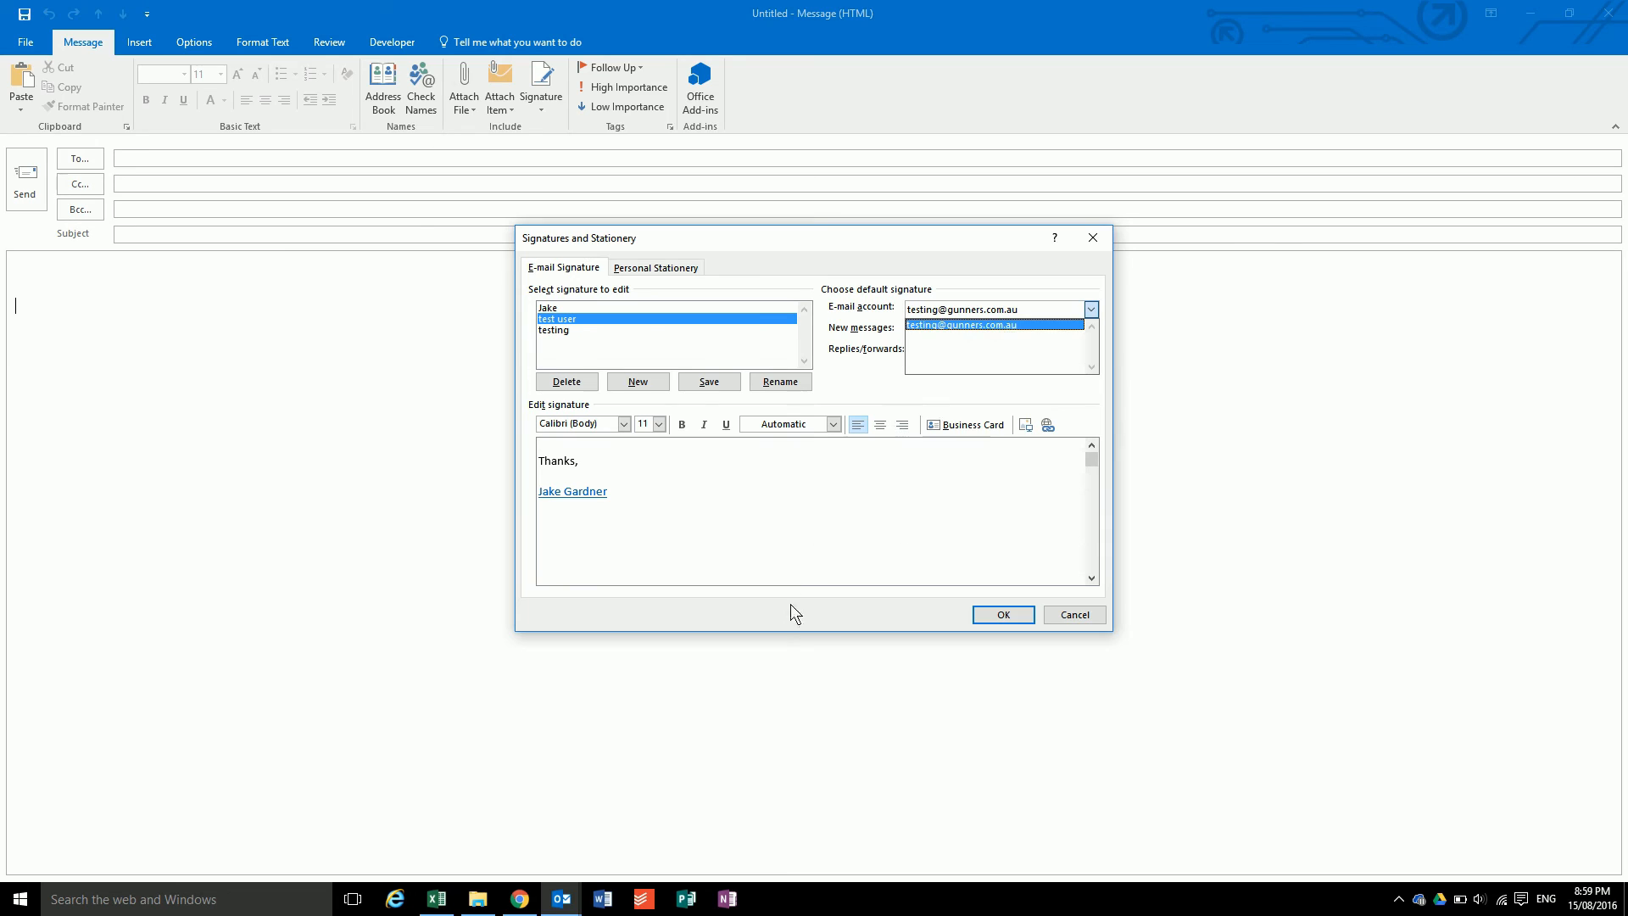
mouse_move(871, 359)
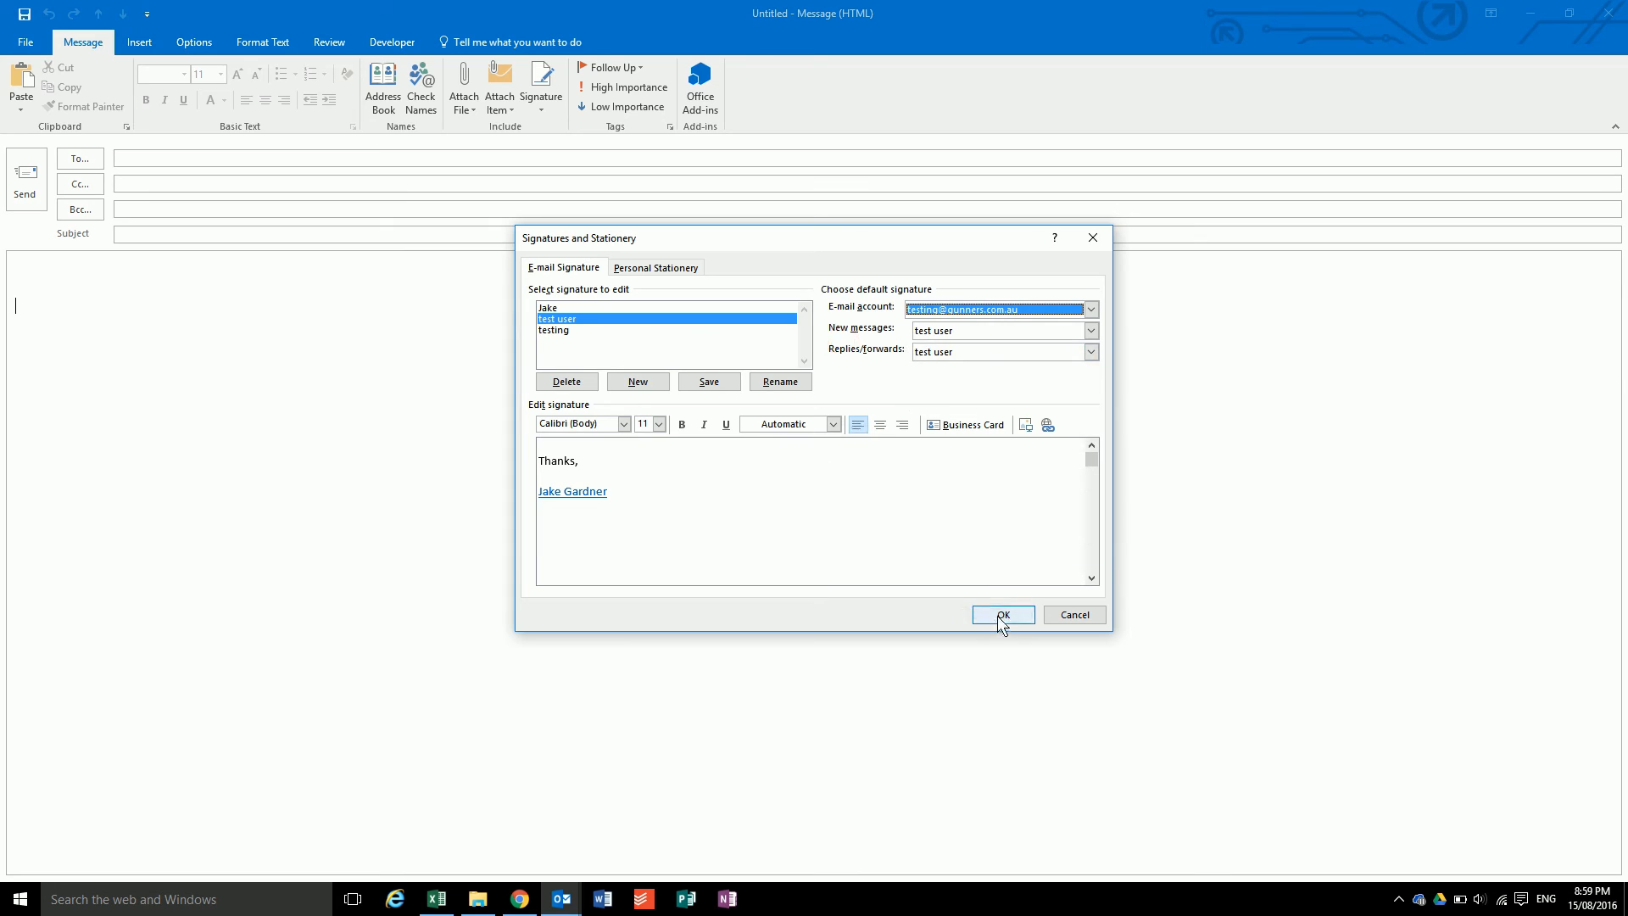
click(1002, 614)
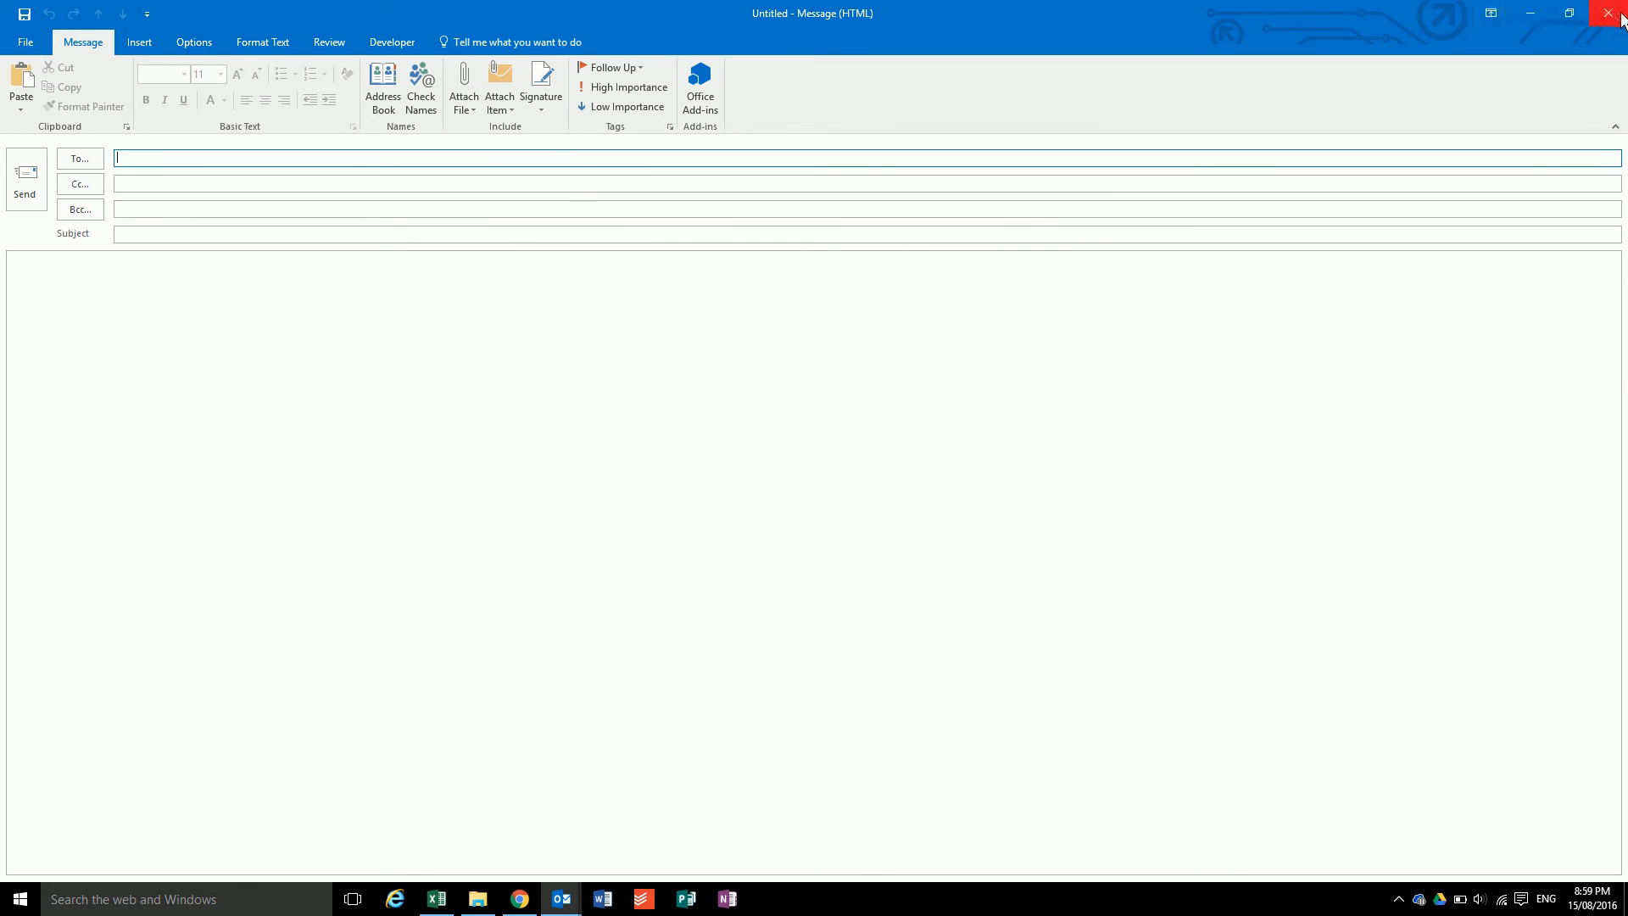
Verify a fresh message auto-inserts the signature, then close it to return to the inbox.
click(1608, 14)
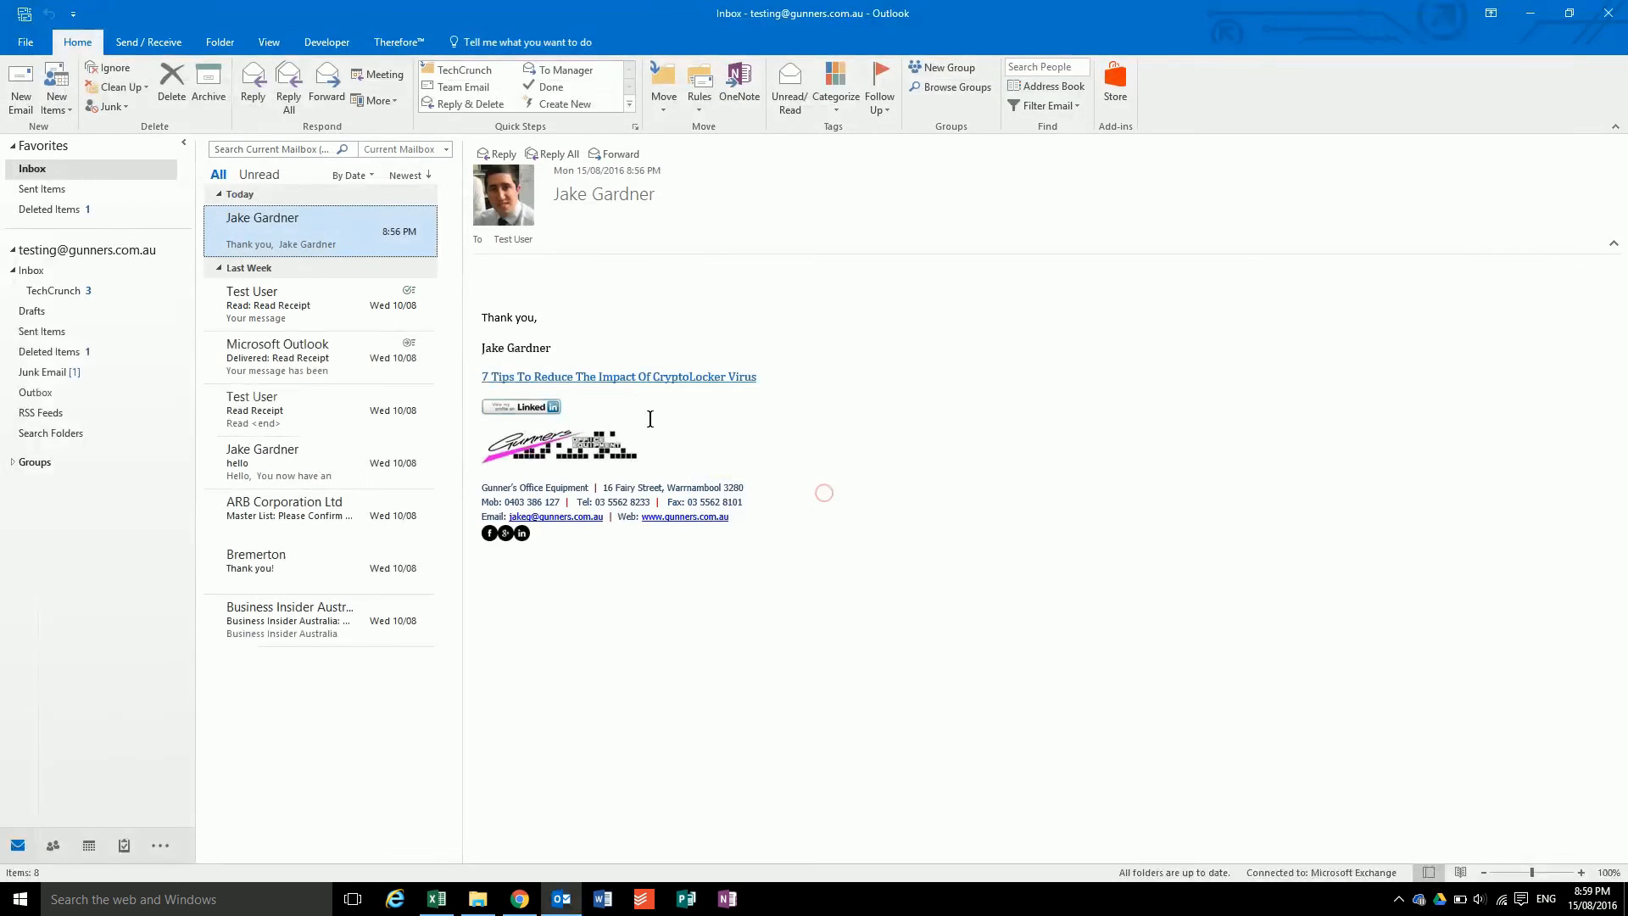
click(20, 80)
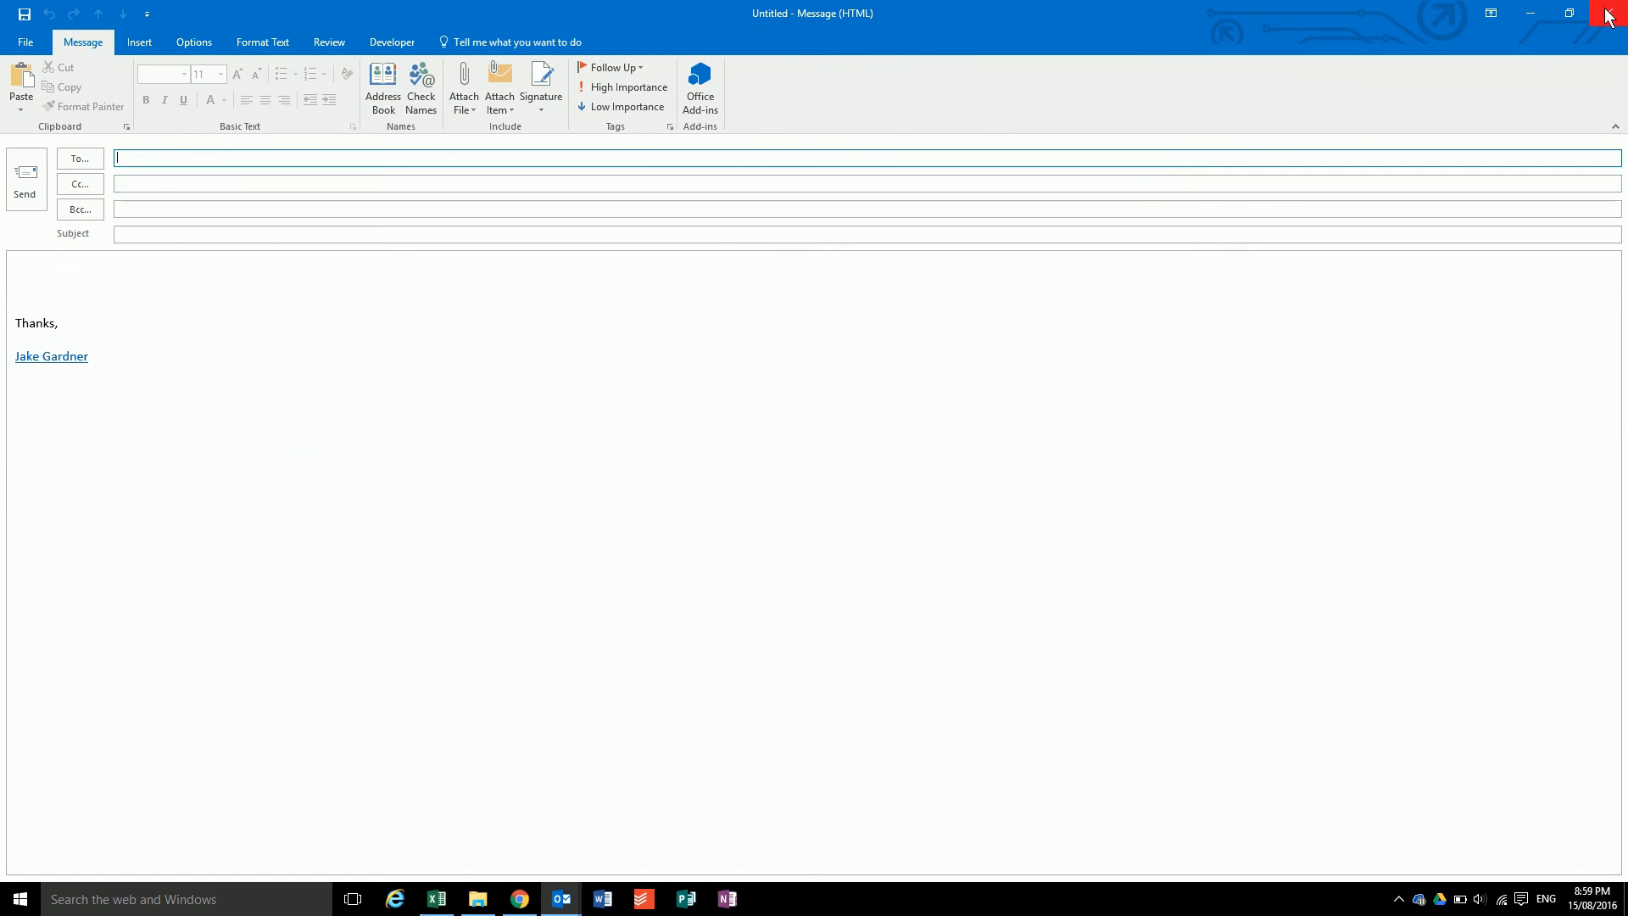
click(1609, 13)
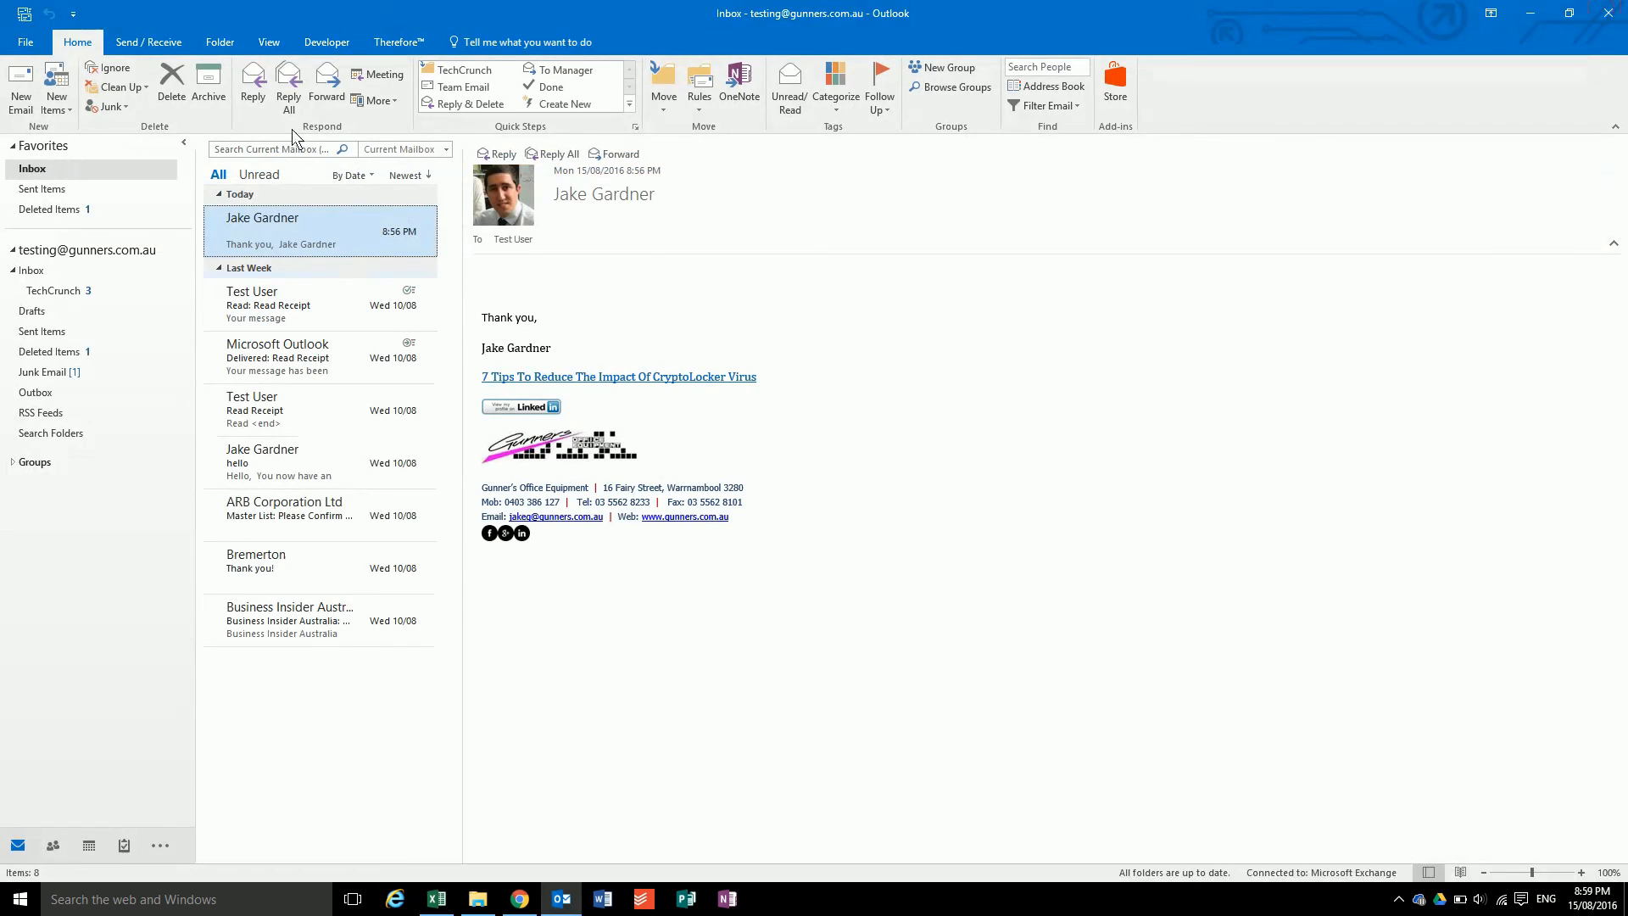